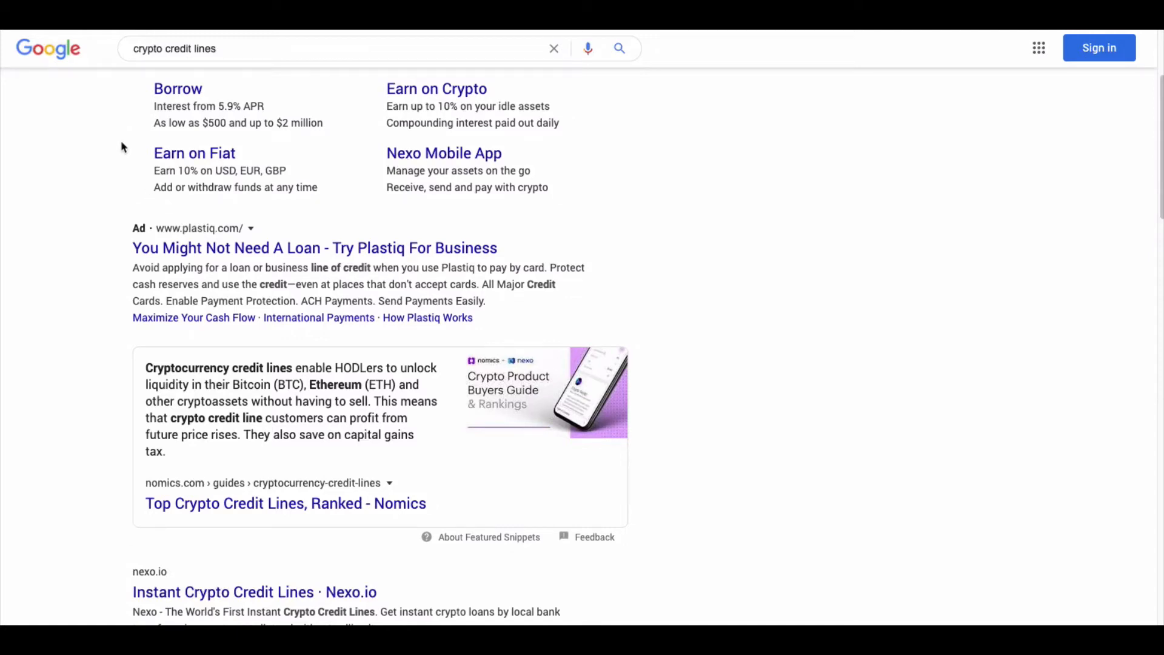
mouse_move(176, 119)
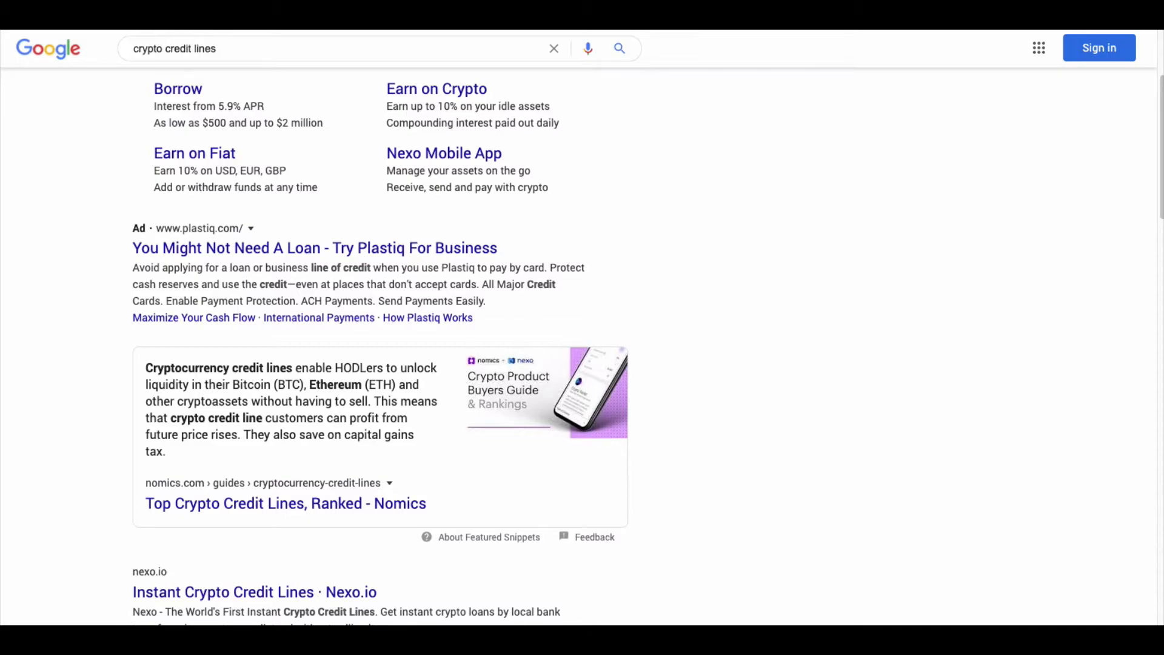
- Browse the Google results for 'crypto credit lines' down to the Nomics listing
click(285, 502)
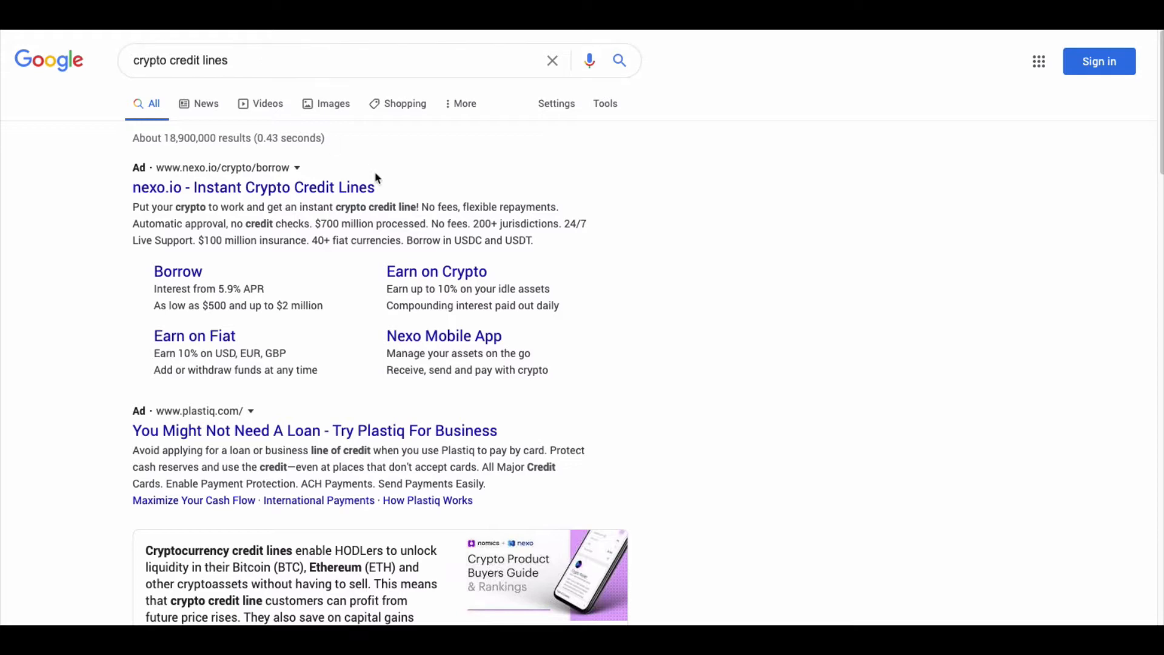
scroll(down, 3)
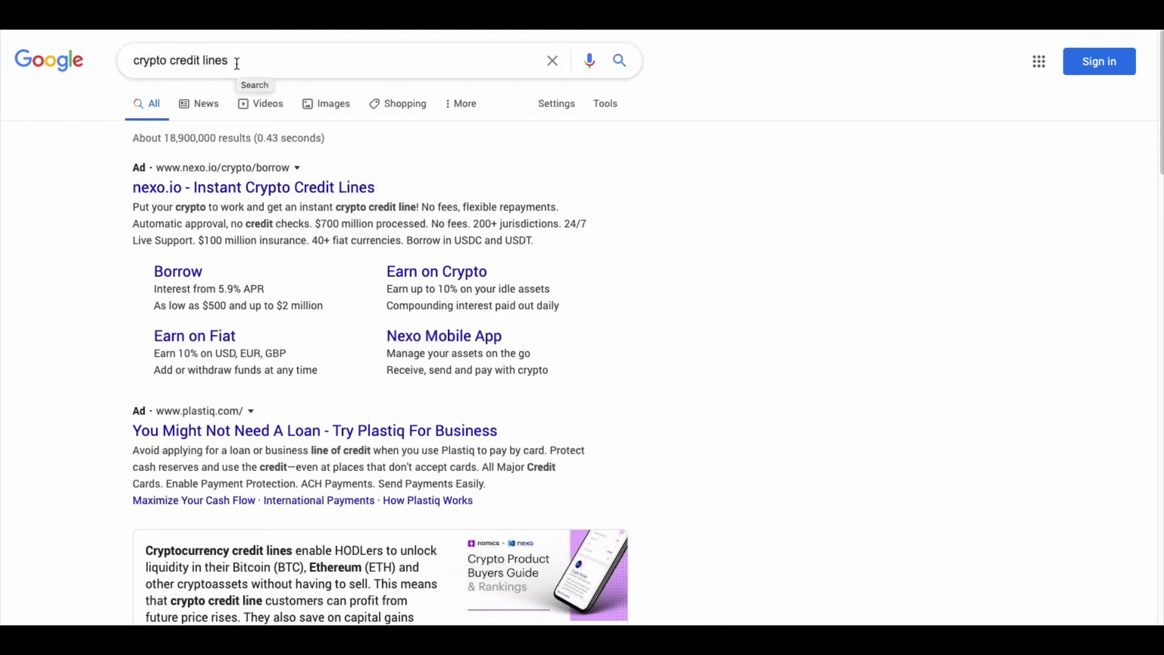
mouse_move(229, 205)
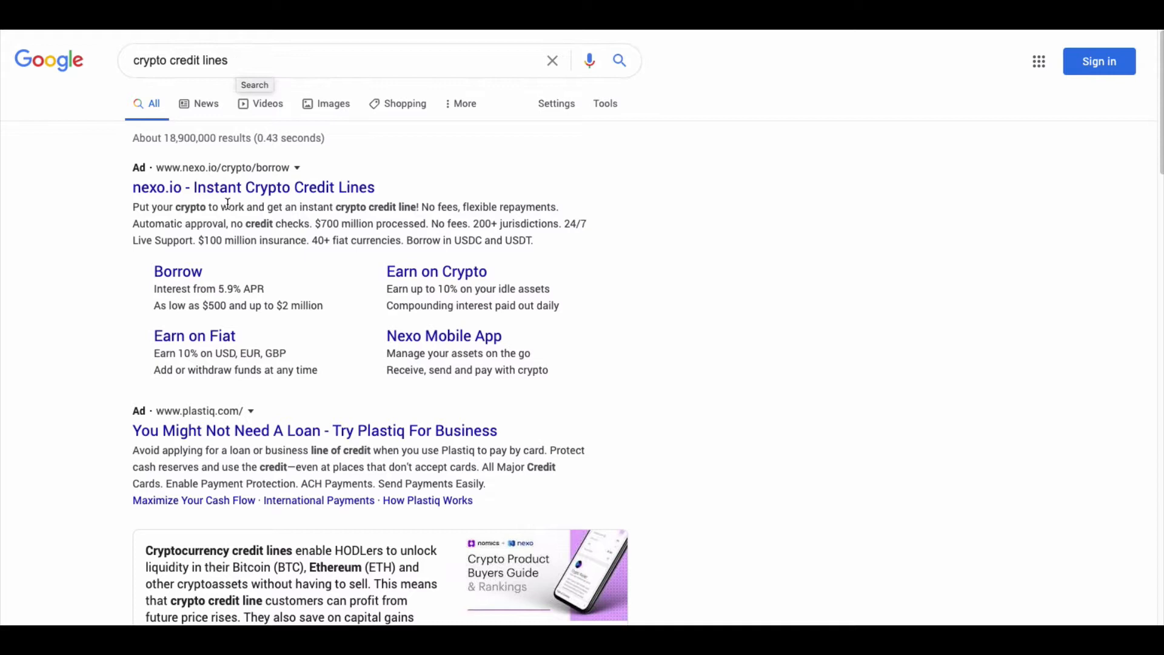
mouse_move(234, 224)
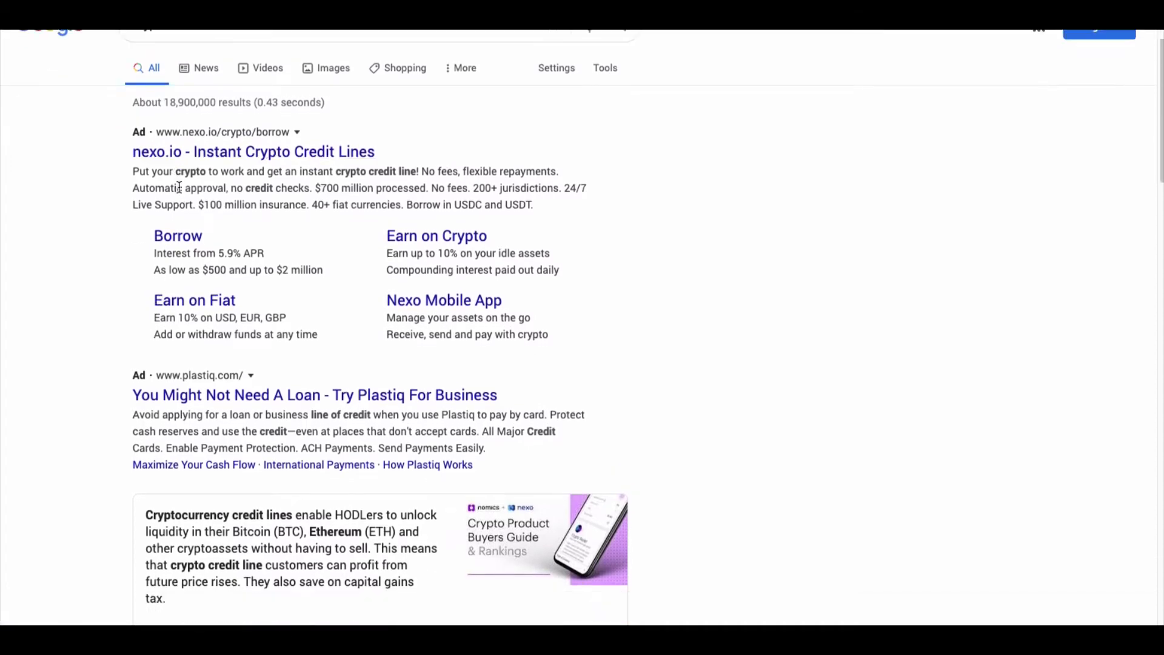
scroll(down, 3)
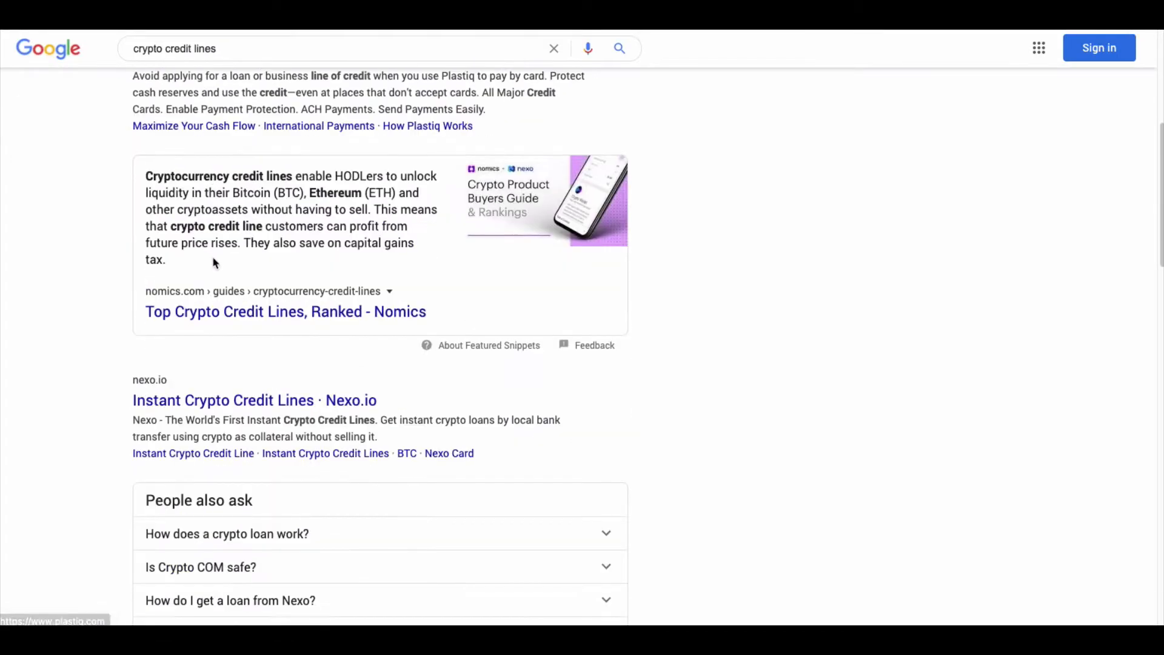
mouse_move(285, 312)
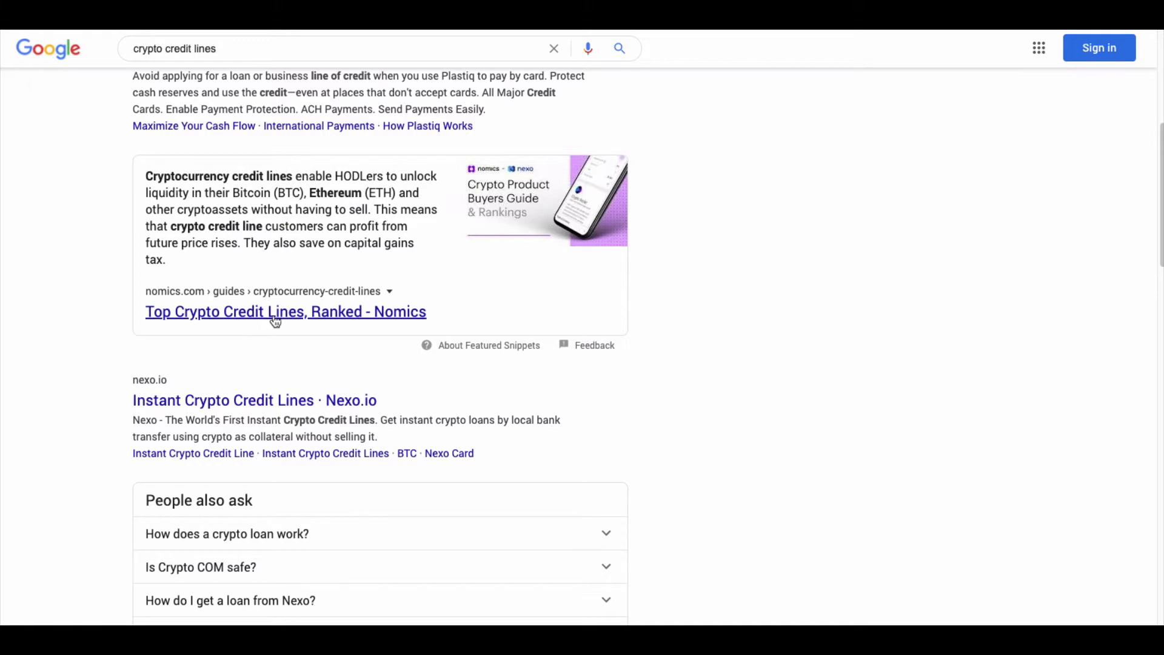
- View the Nomics 'Top Crypto Credit Lines, Ranked' guide down to the ranked list with Nexo first
click(285, 312)
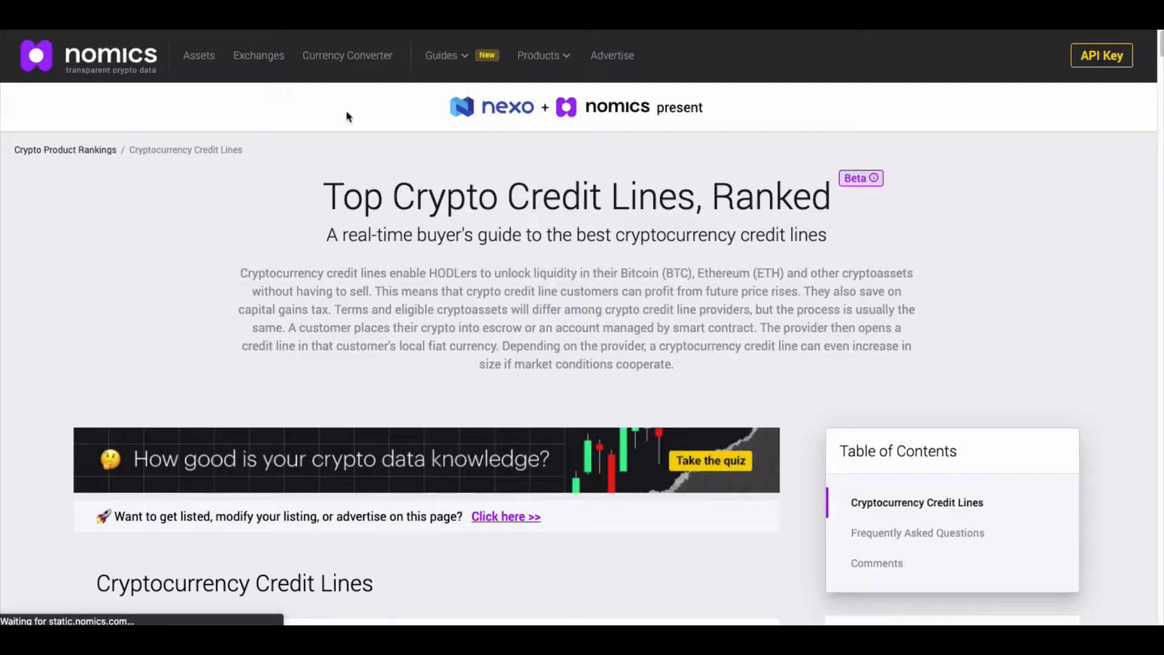
scroll(down, 3)
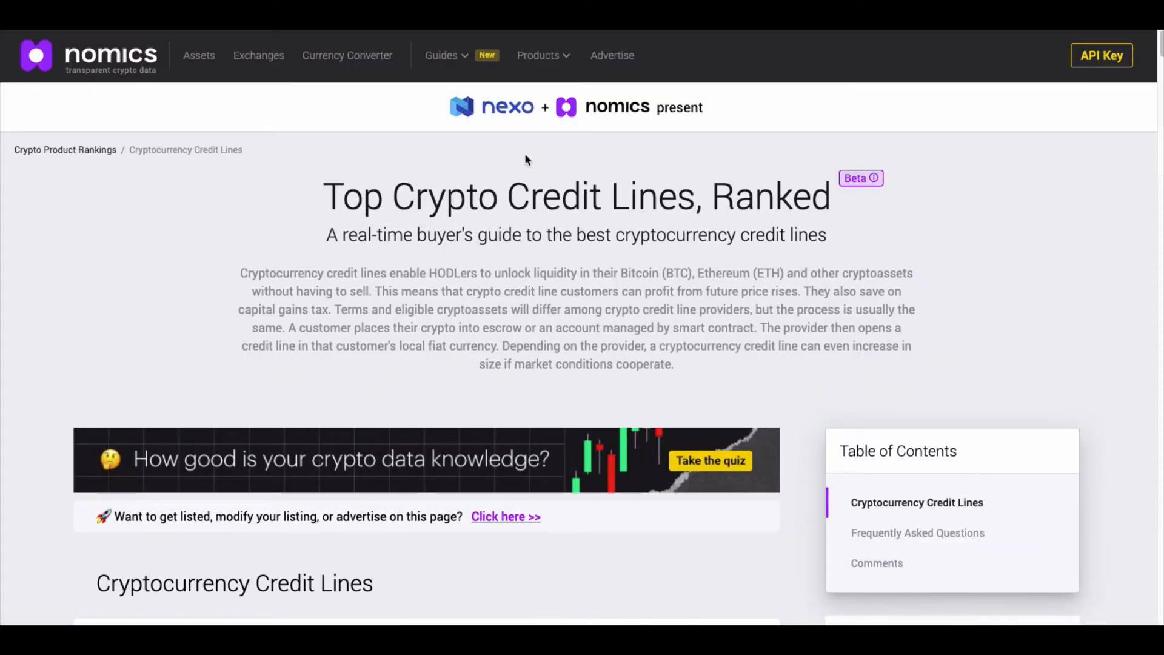
scroll(down, 3)
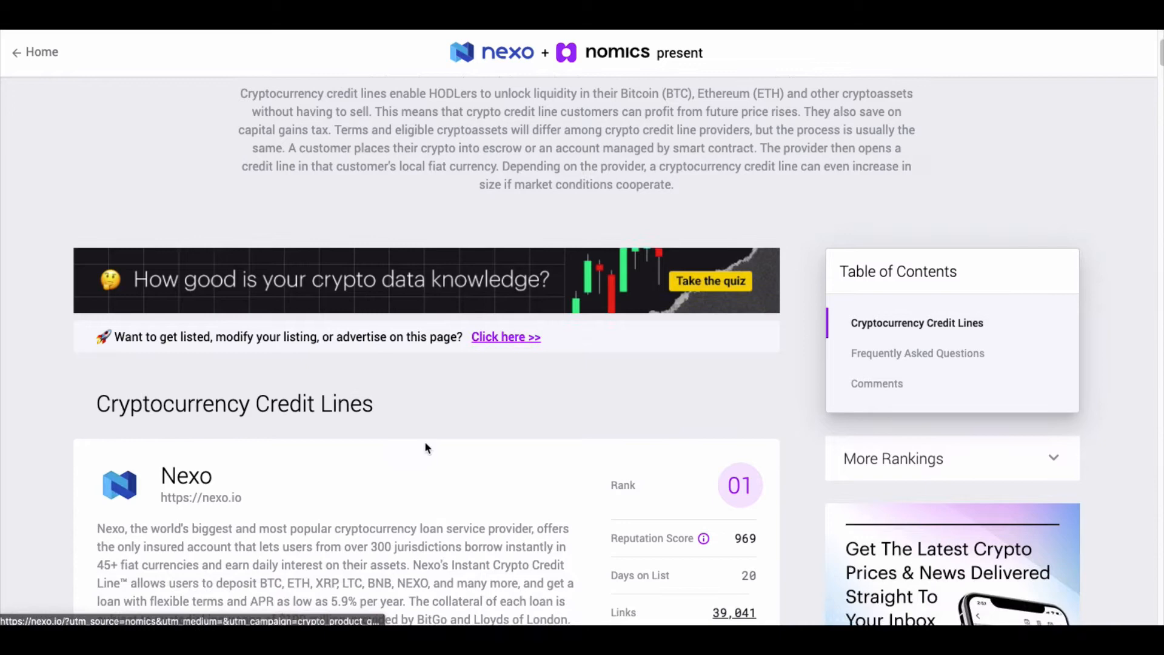
scroll(down, 3)
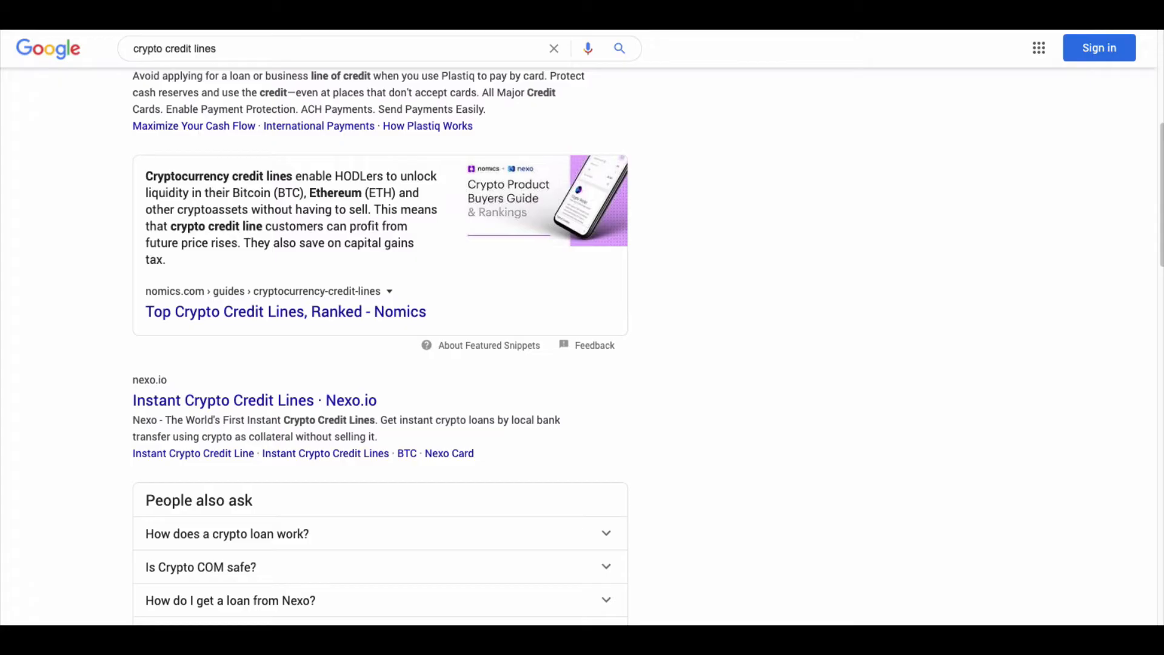
mouse_move(259, 312)
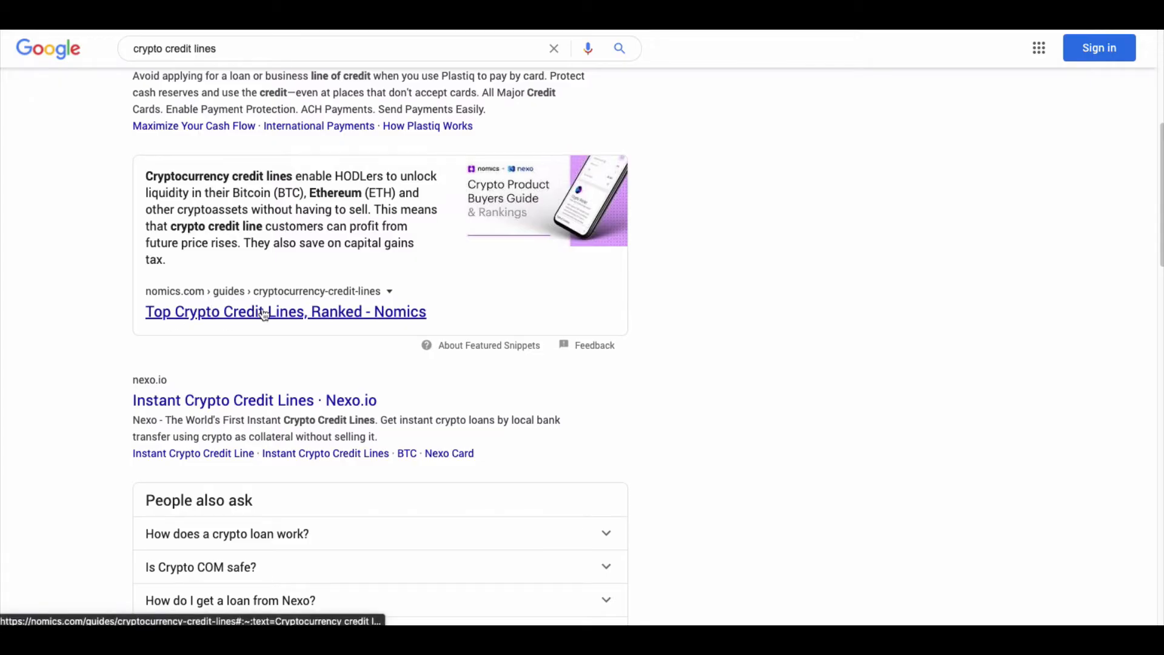
mouse_move(157, 304)
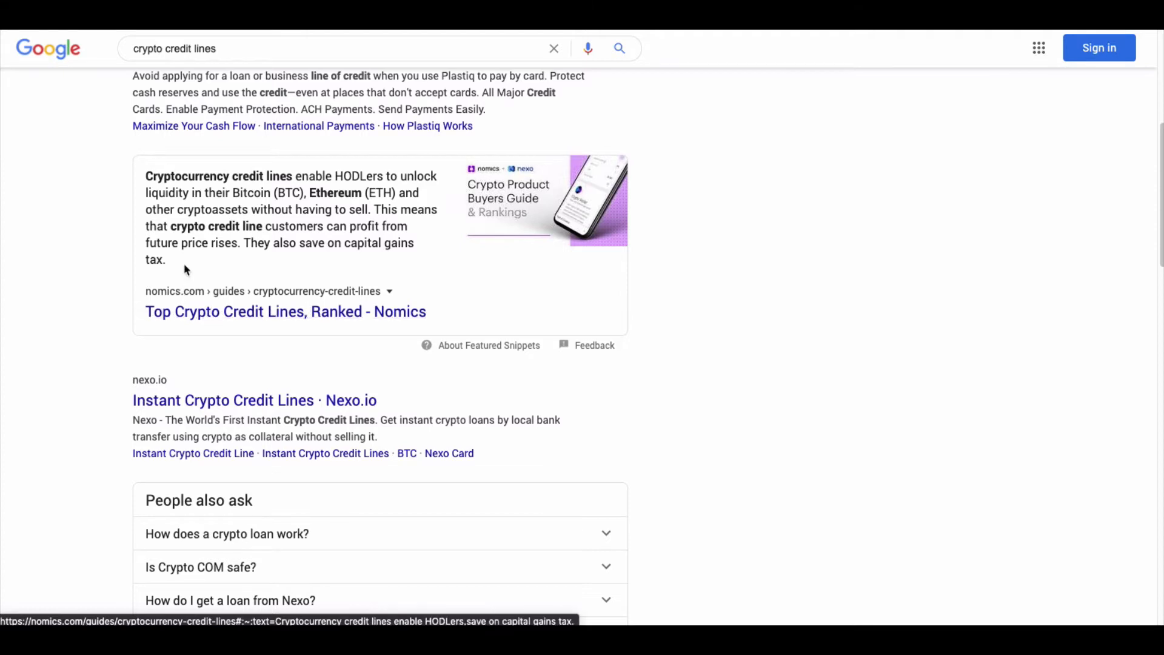
- Scroll through the 'crypto credit lines' results page from the top toward the bottom
scroll(up, 3)
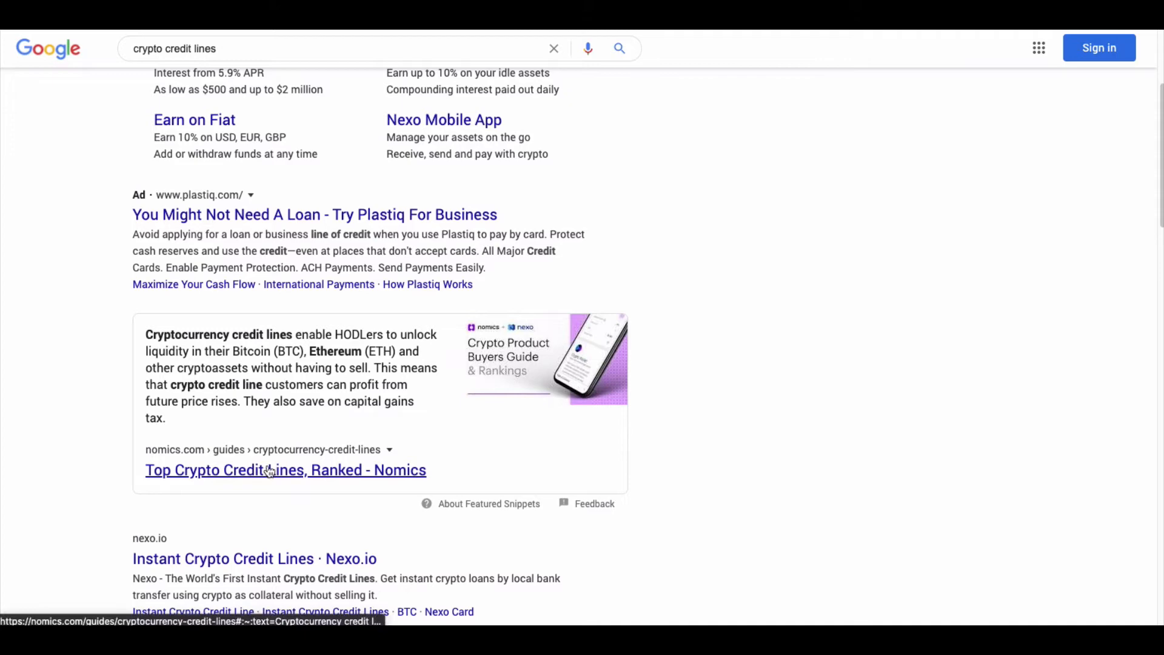
scroll(down, 3)
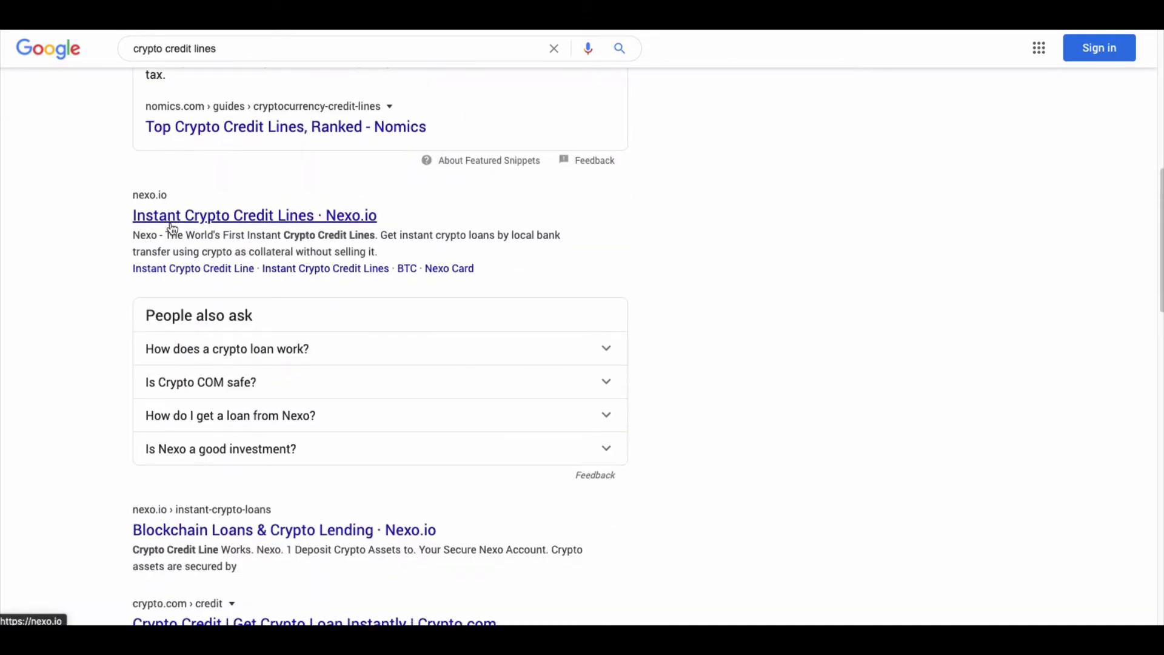
scroll(down, 3)
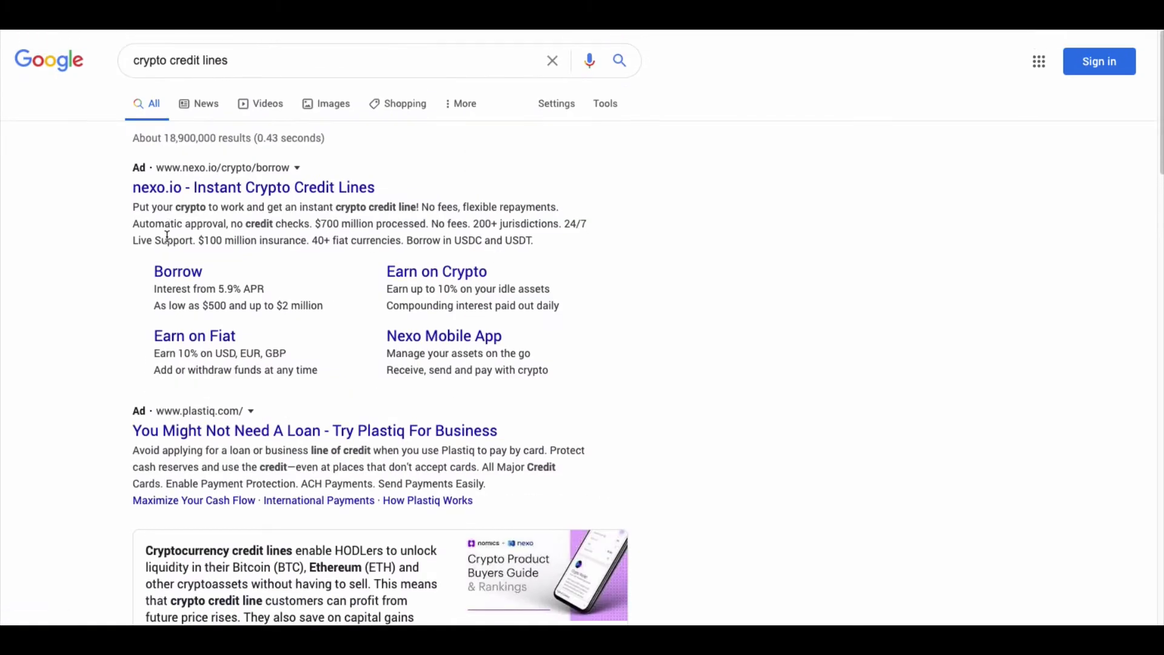
scroll(down, 3)
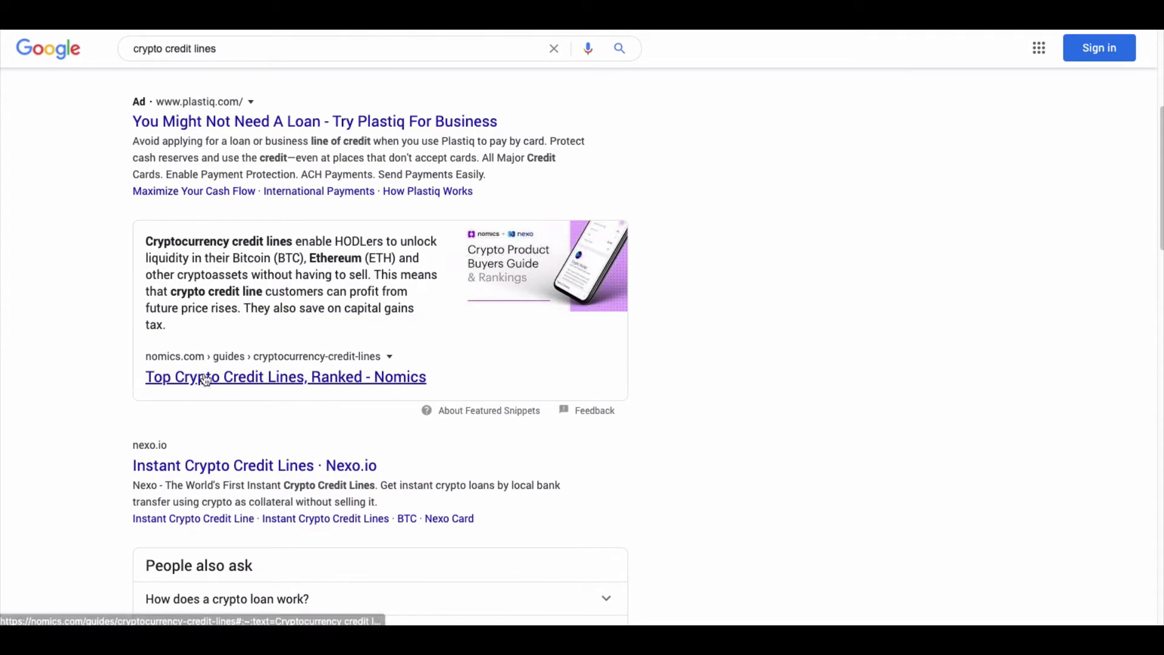
scroll(down, 3)
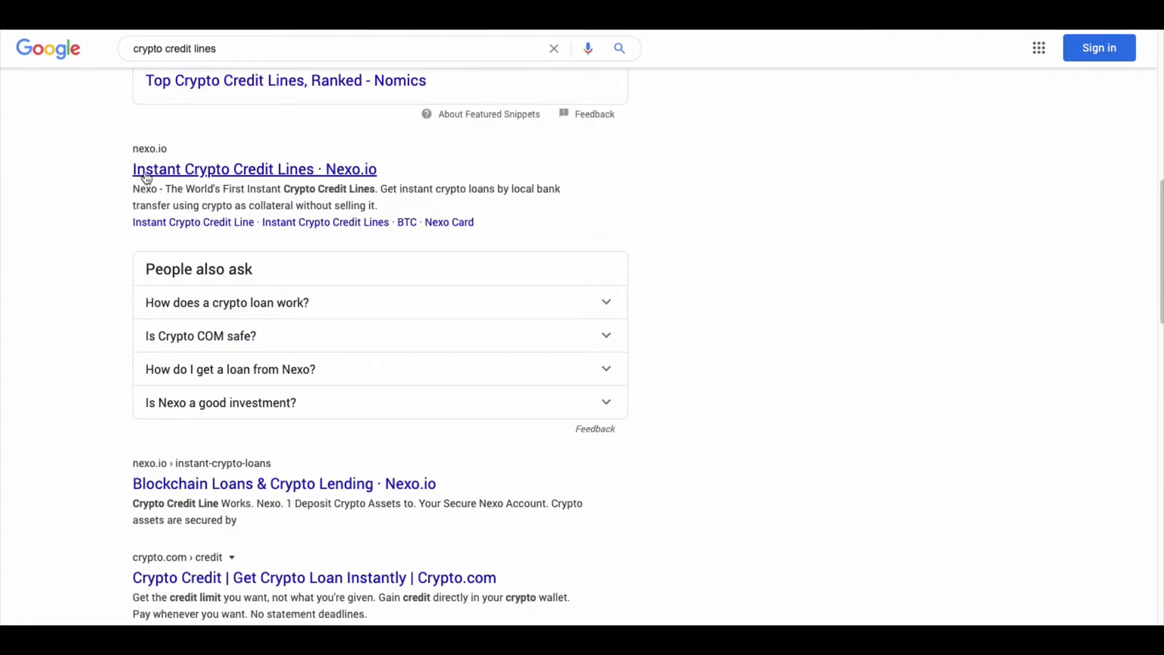
scroll(down, 3)
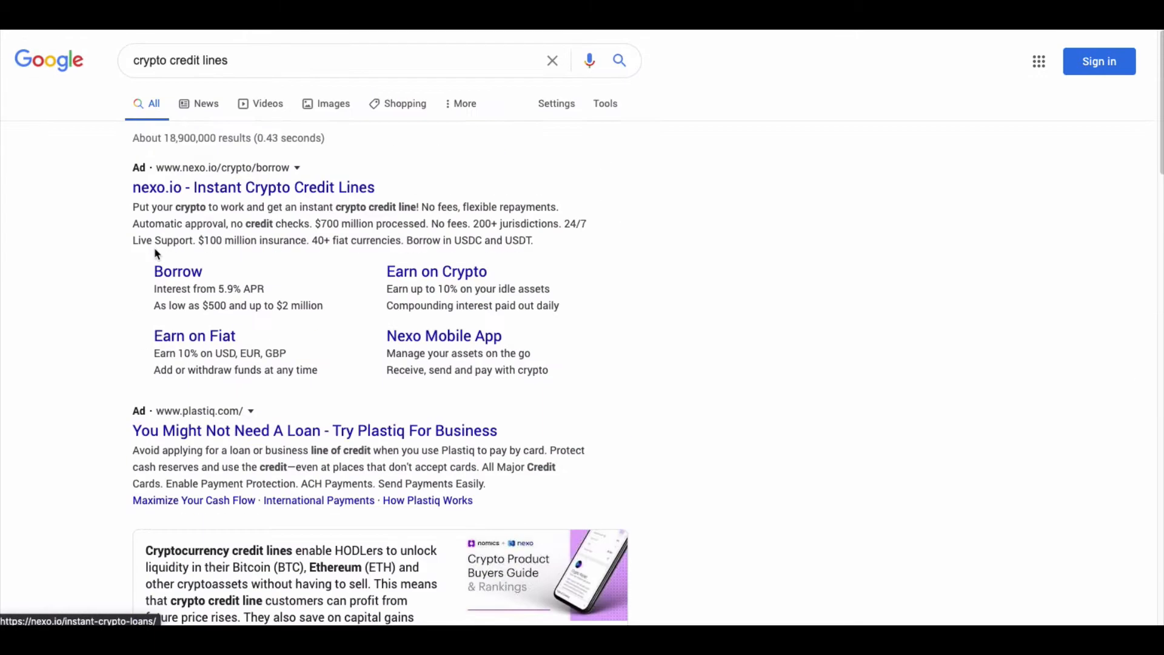
scroll(down, 3)
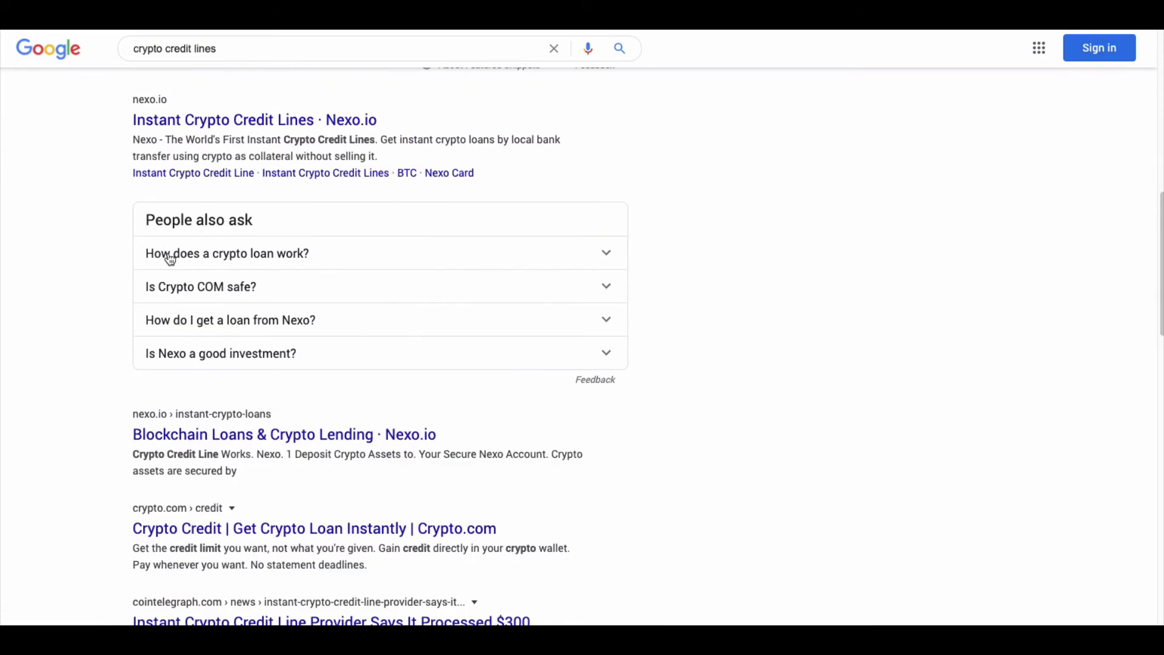
scroll(down, 3)
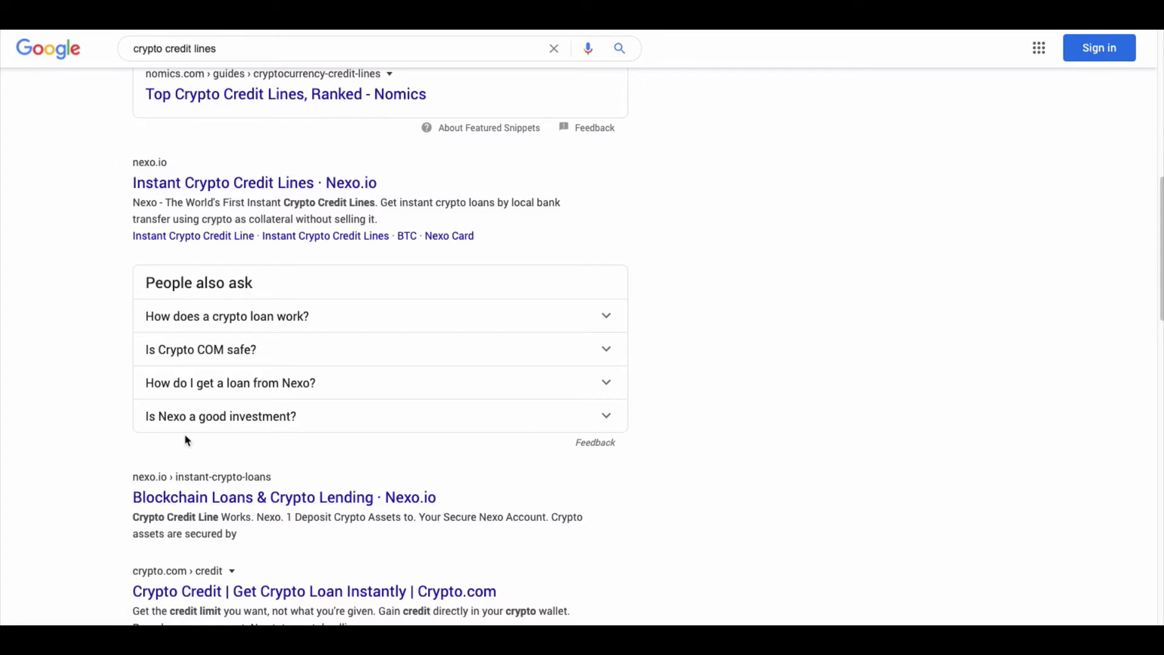
scroll(down, 3)
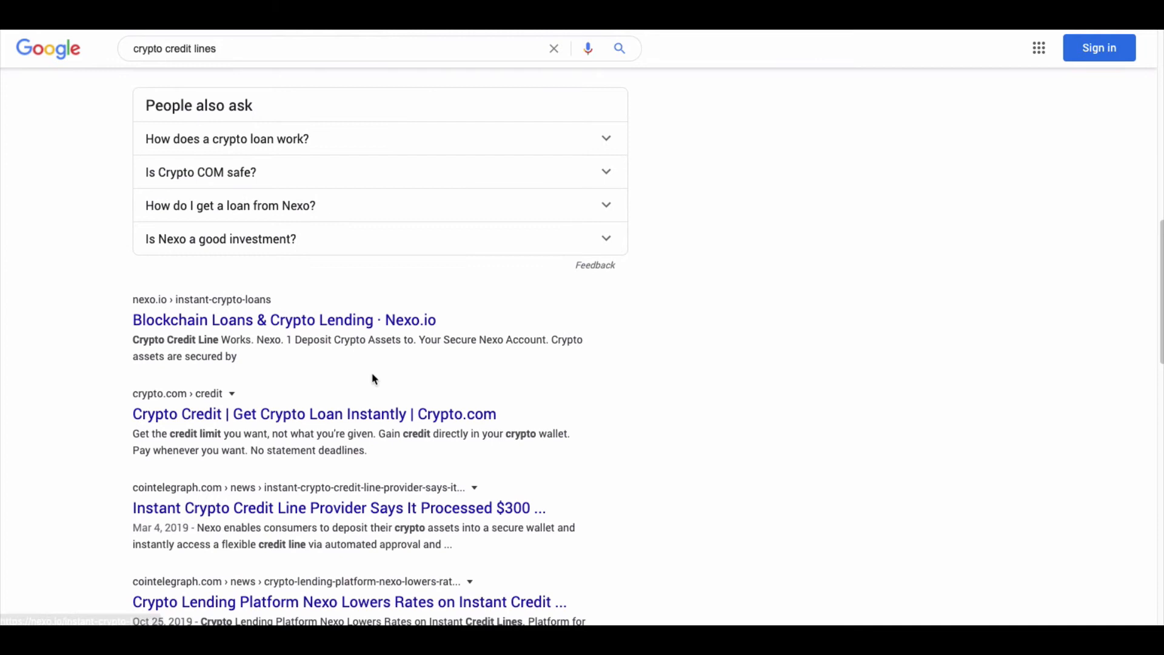
scroll(down, 3)
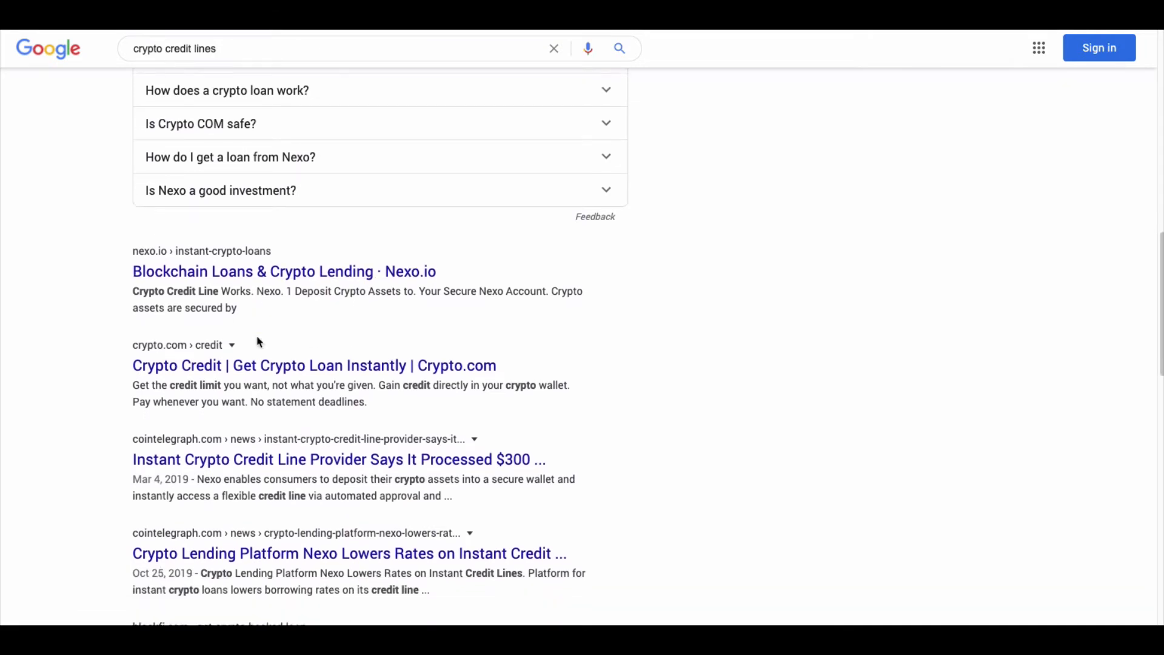
scroll(down, 3)
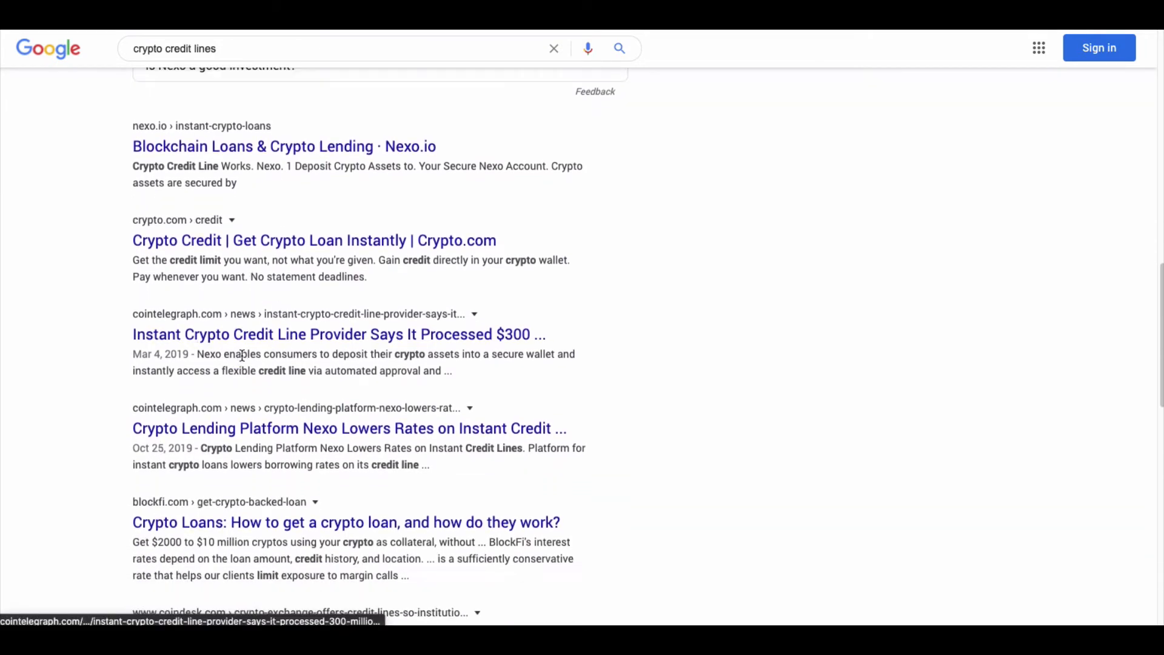
scroll(down, 3)
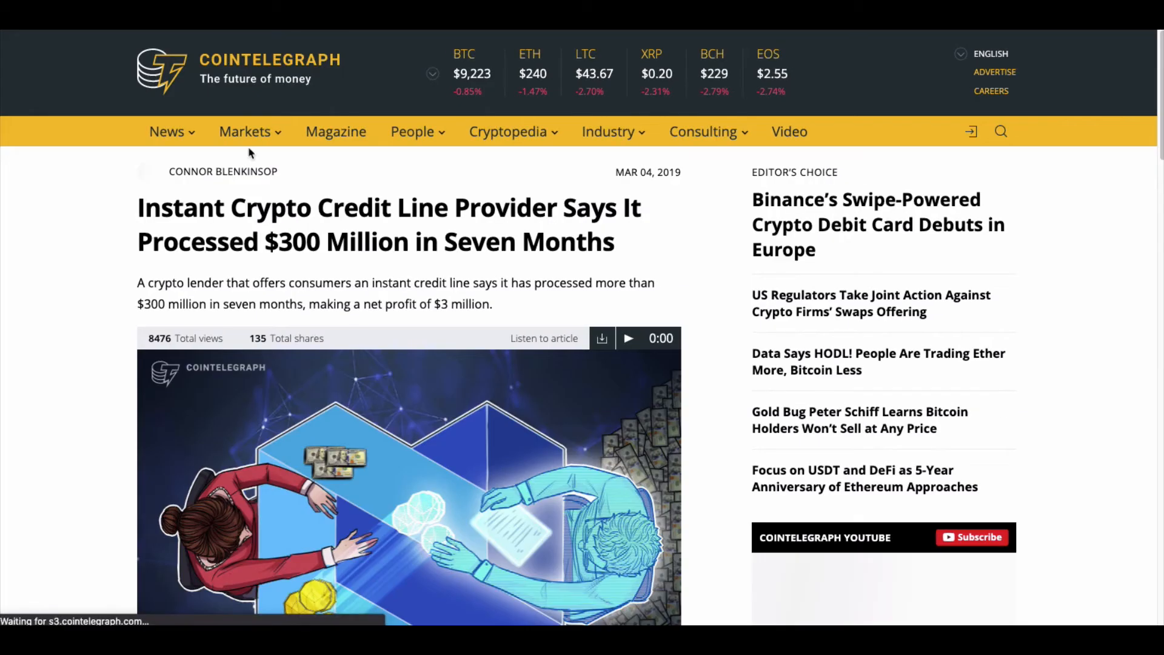
- Scroll down the Google results after leaving the Cointelegraph article
scroll(down, 3)
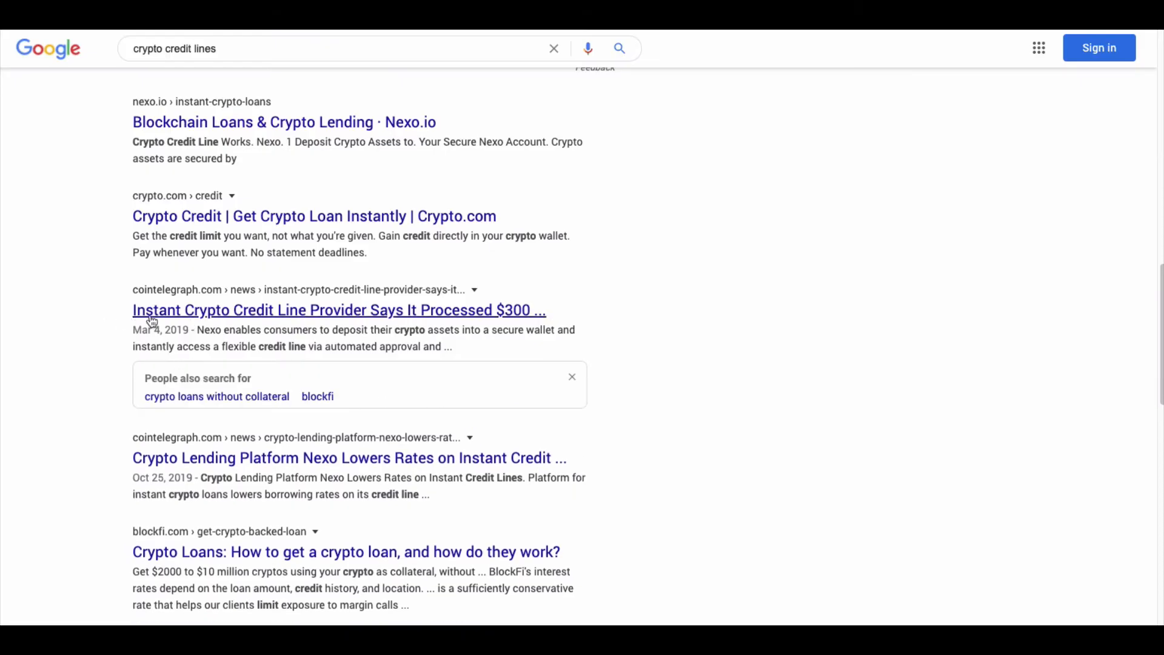
- Highlight 'Nexo' in the Cointelegraph 'Nexo Lowers Rates' snippet, then review the results to the bottom
scroll(down, 3)
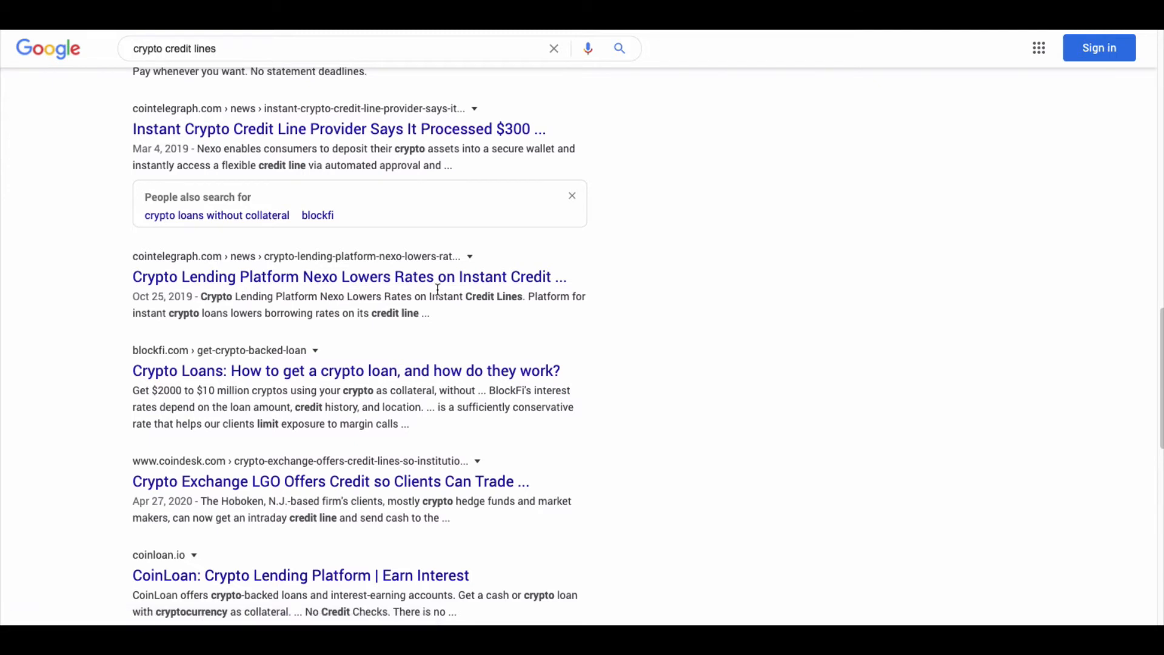
double_click(322, 295)
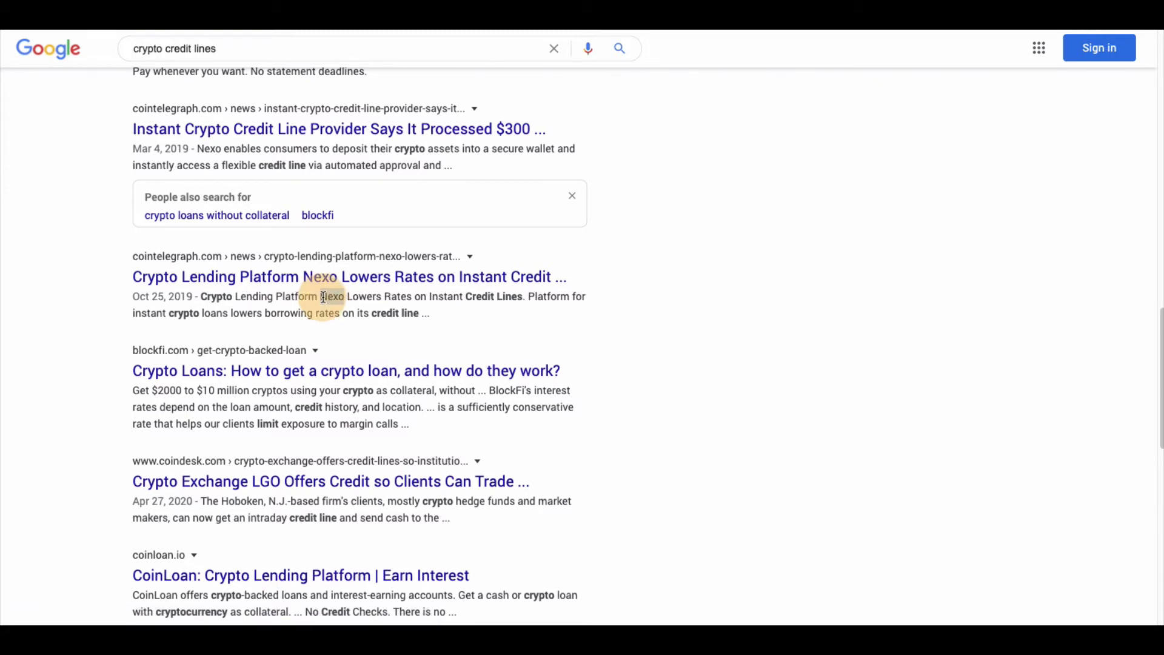
scroll(down, 3)
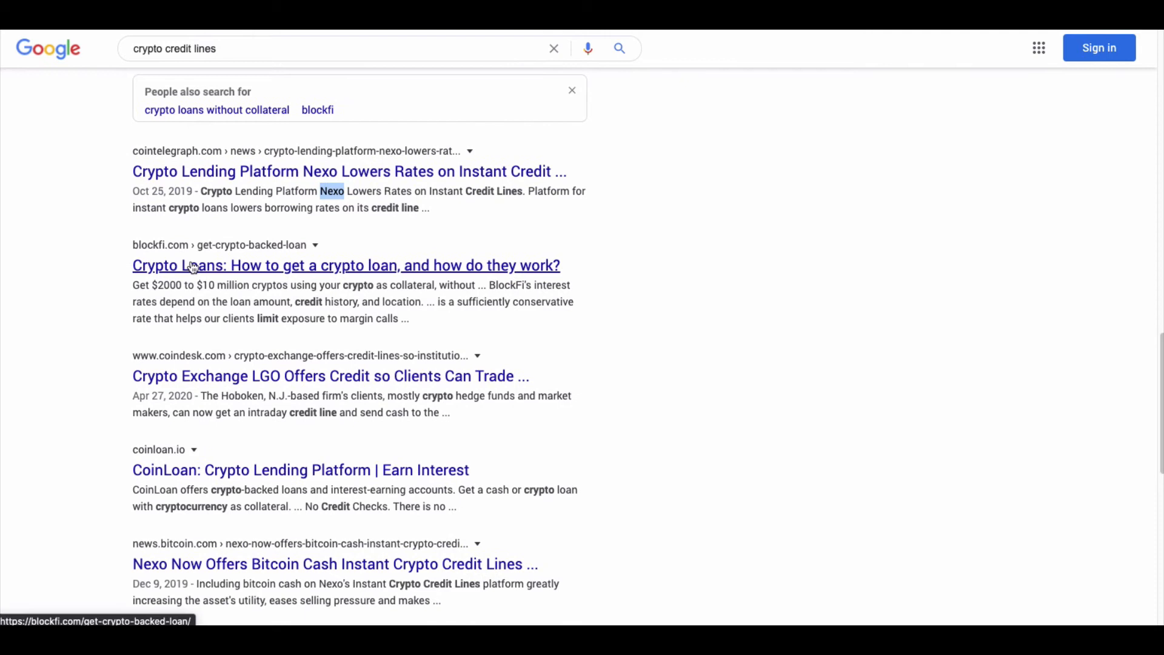
mouse_move(199, 264)
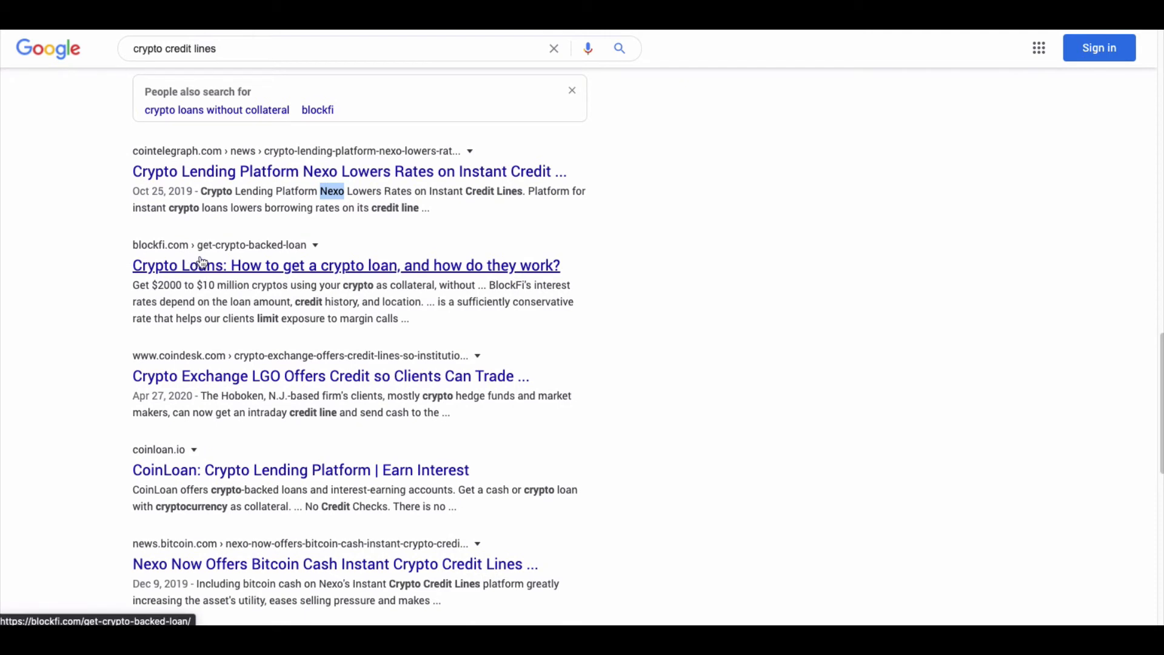
scroll(down, 3)
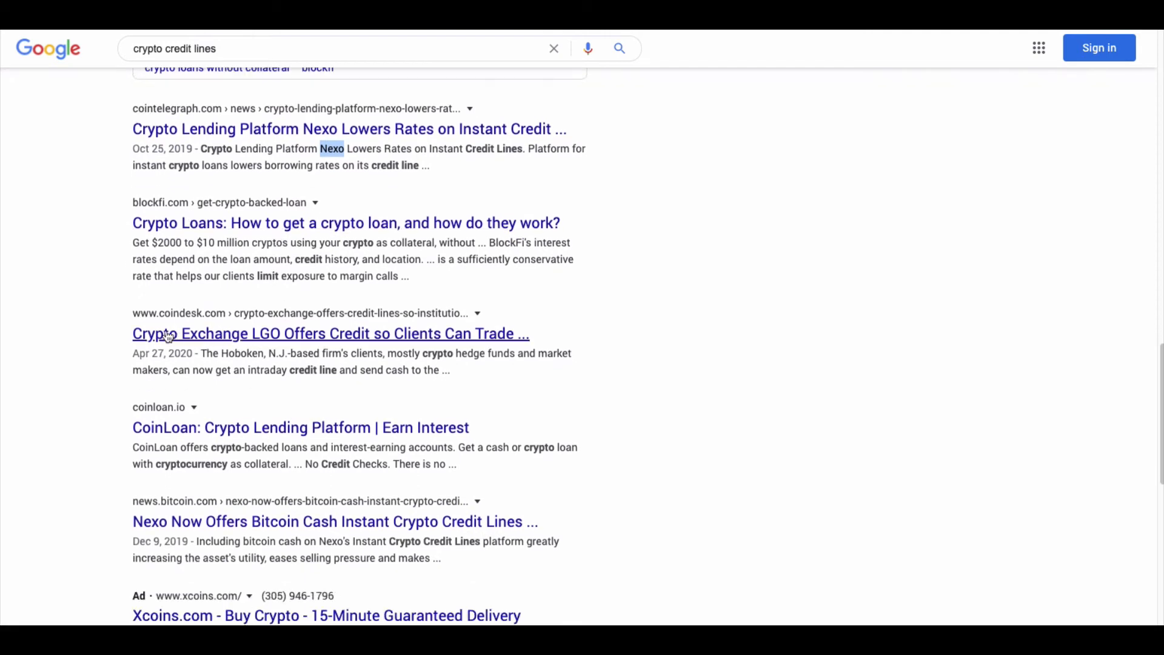
scroll(down, 3)
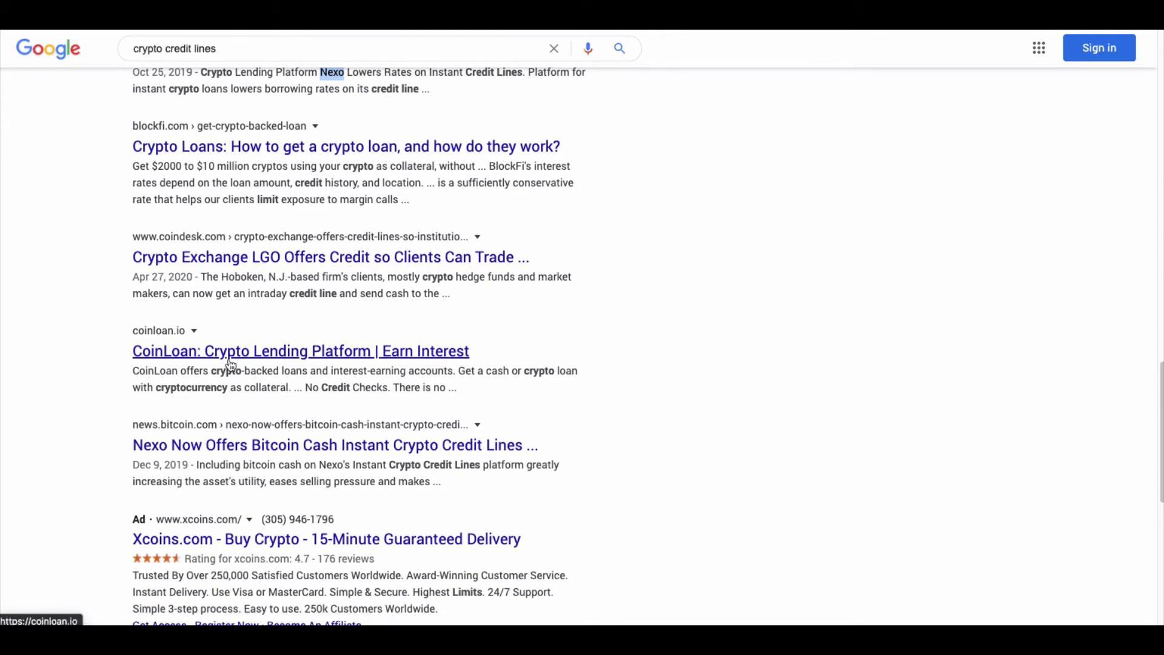
scroll(down, 3)
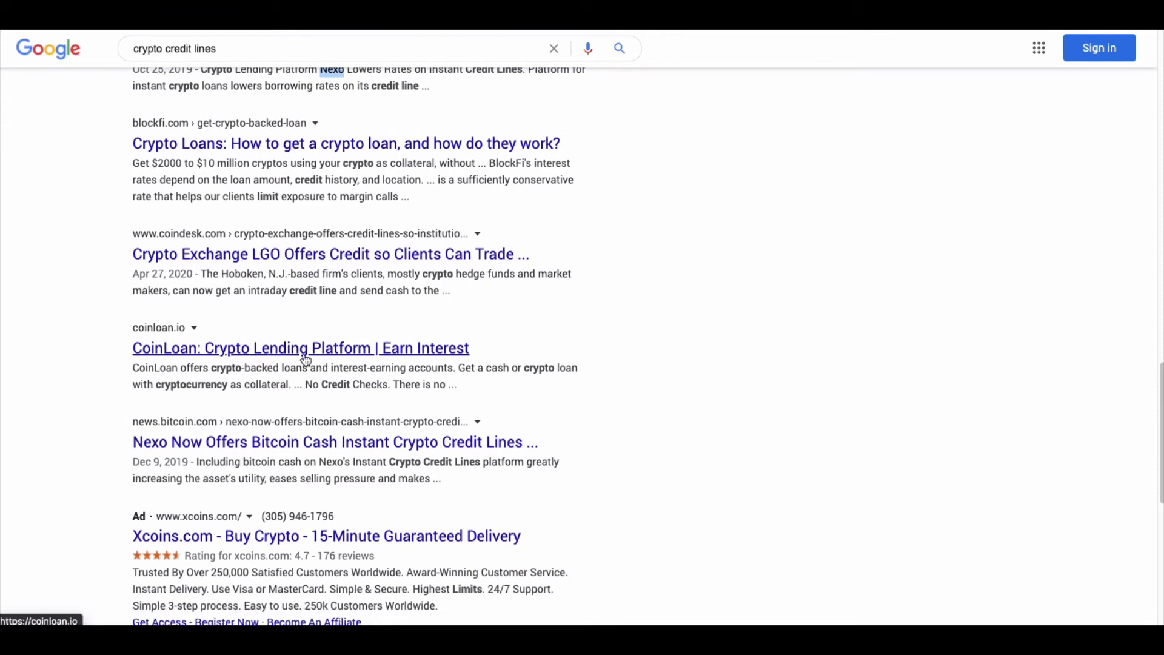
scroll(down, 3)
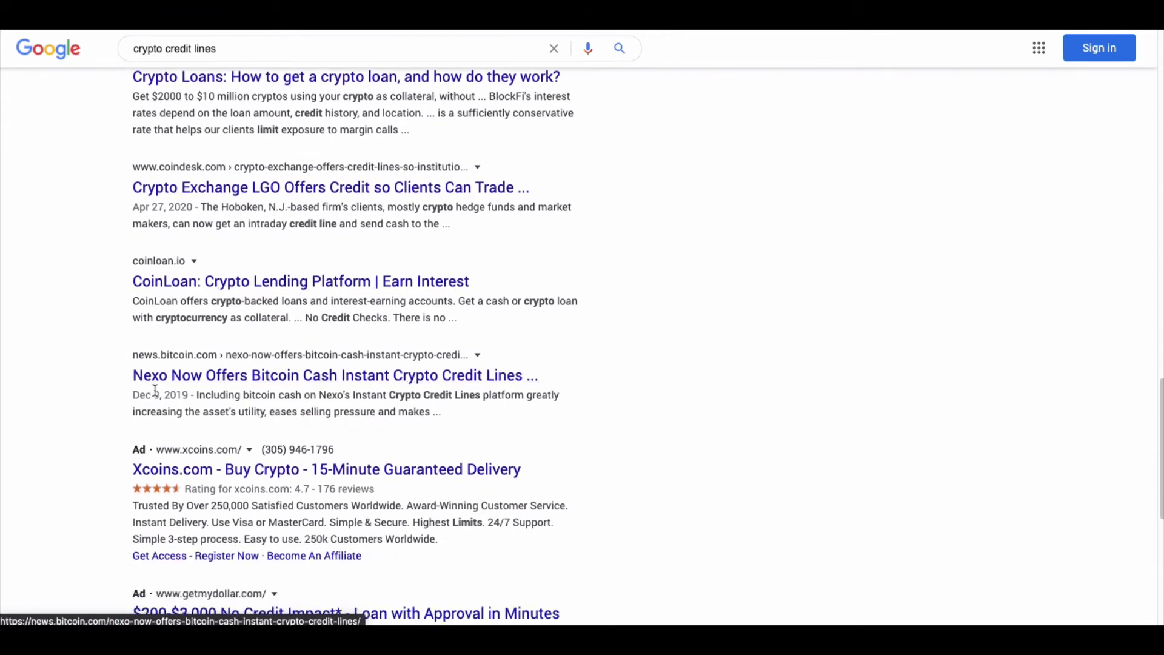
scroll(down, 3)
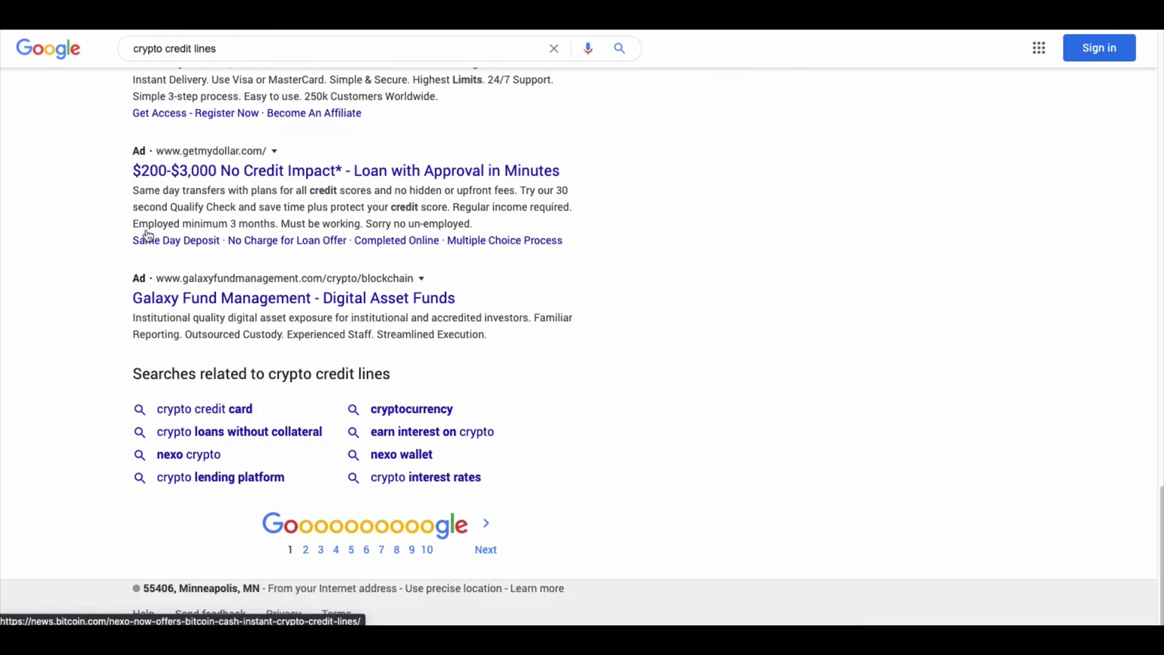
scroll(up, 3)
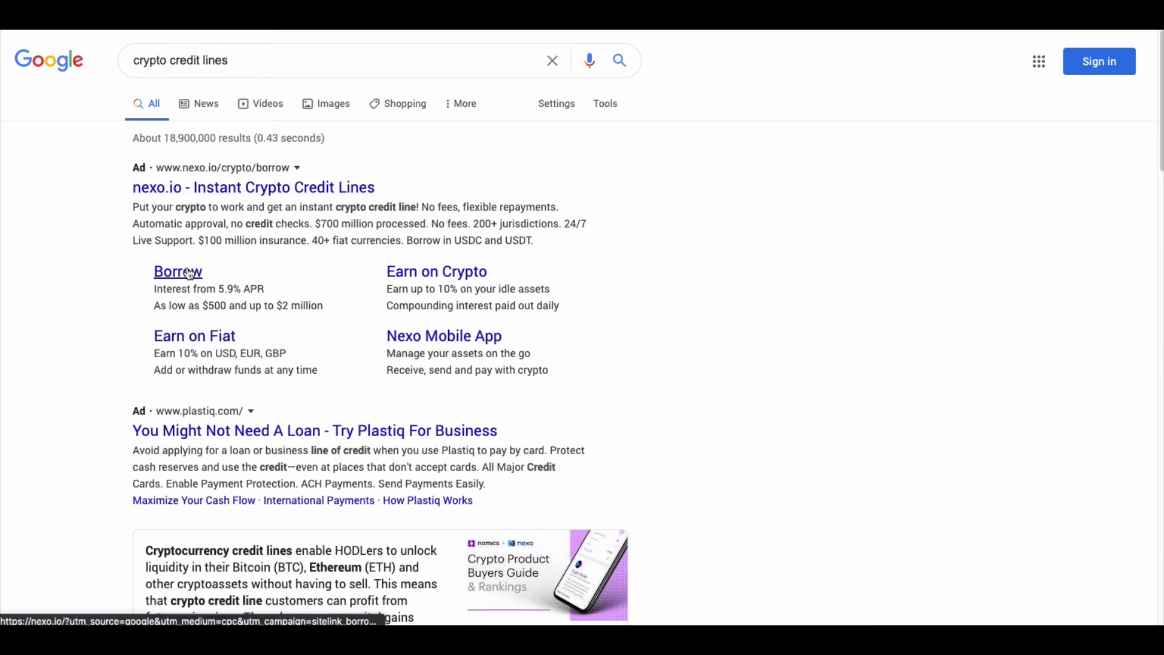
- Scroll the results down past the news.bitcoin.com Nexo listing to the related searches
scroll(down, 3)
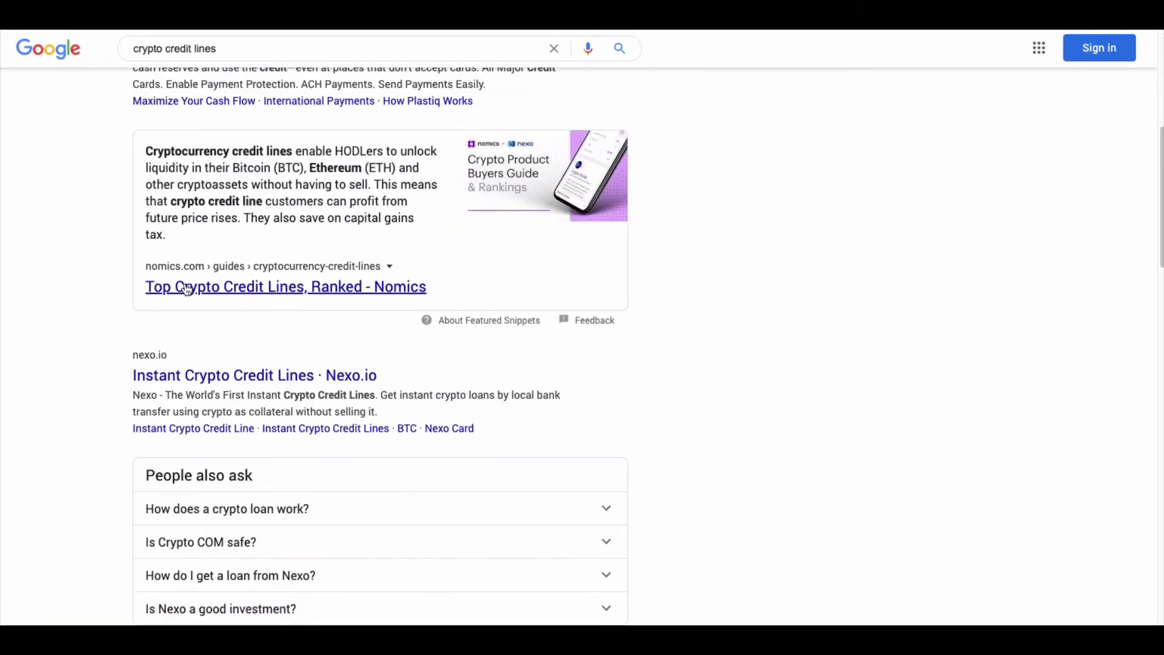
scroll(down, 3)
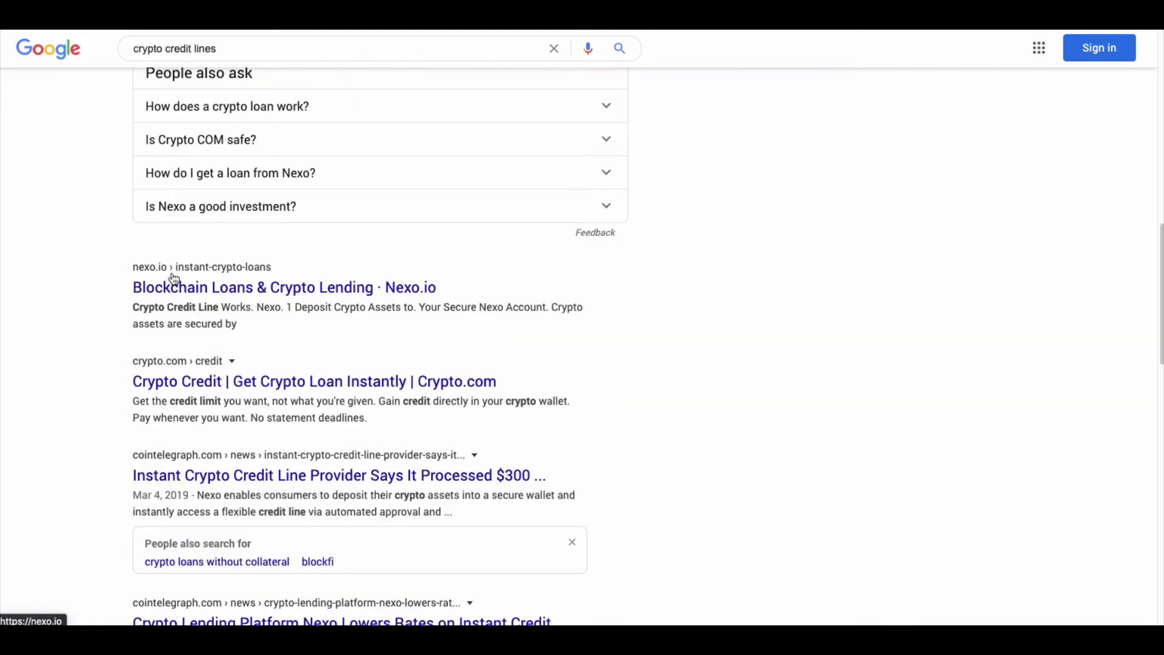
scroll(down, 3)
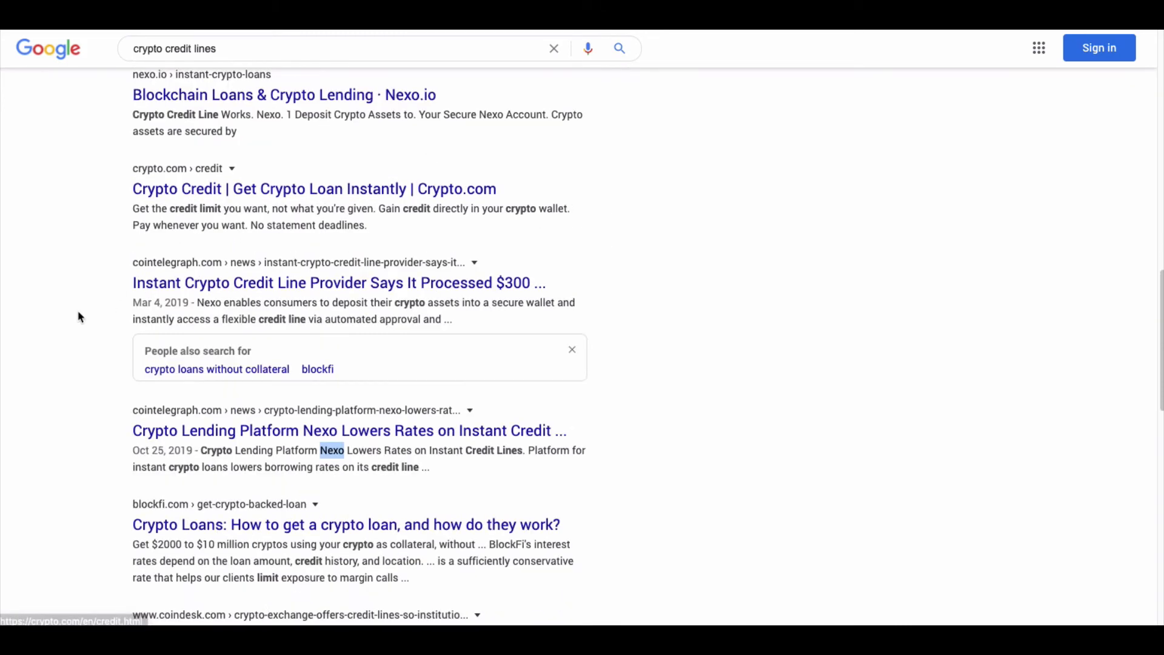
scroll(down, 3)
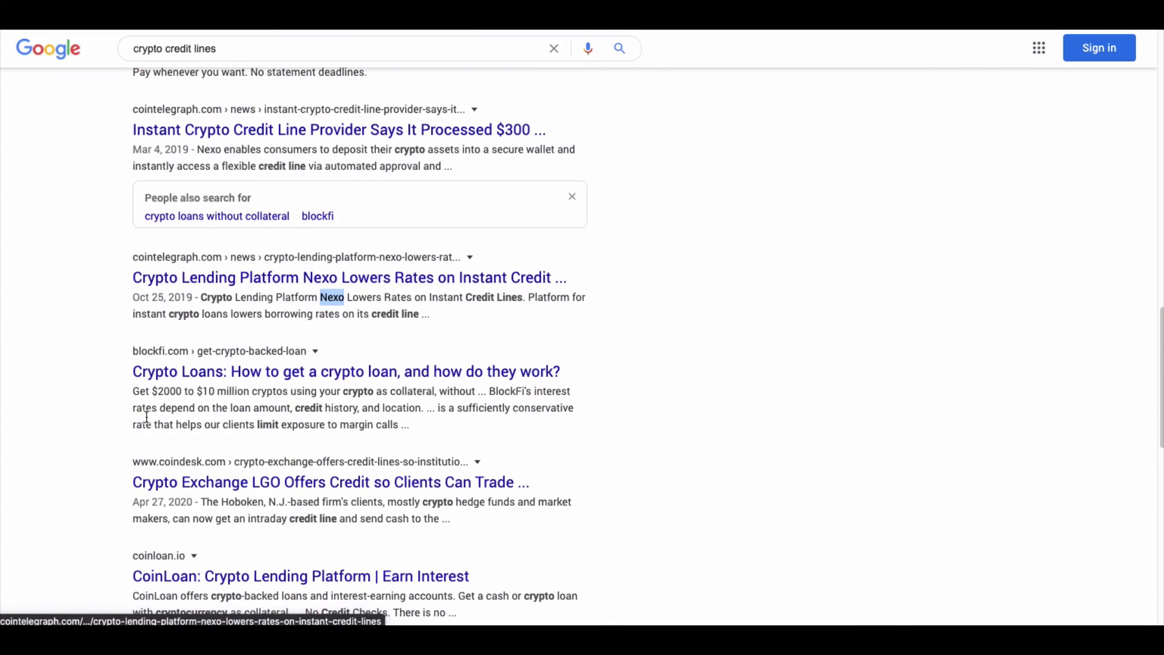
scroll(down, 3)
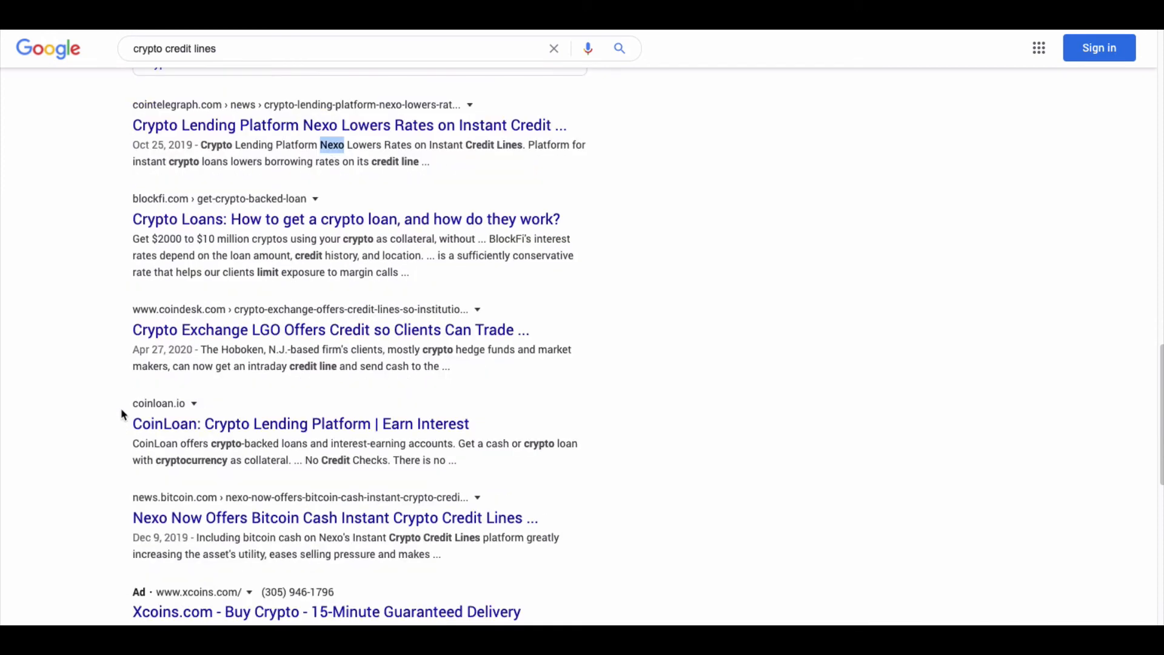
scroll(down, 3)
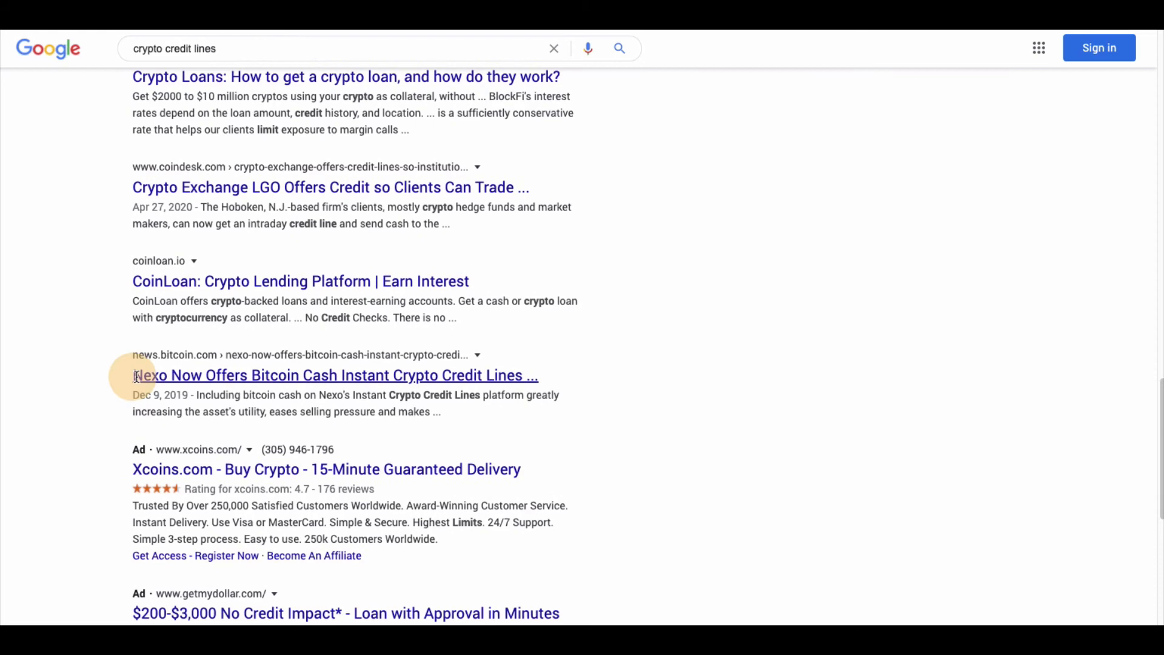
scroll(down, 3)
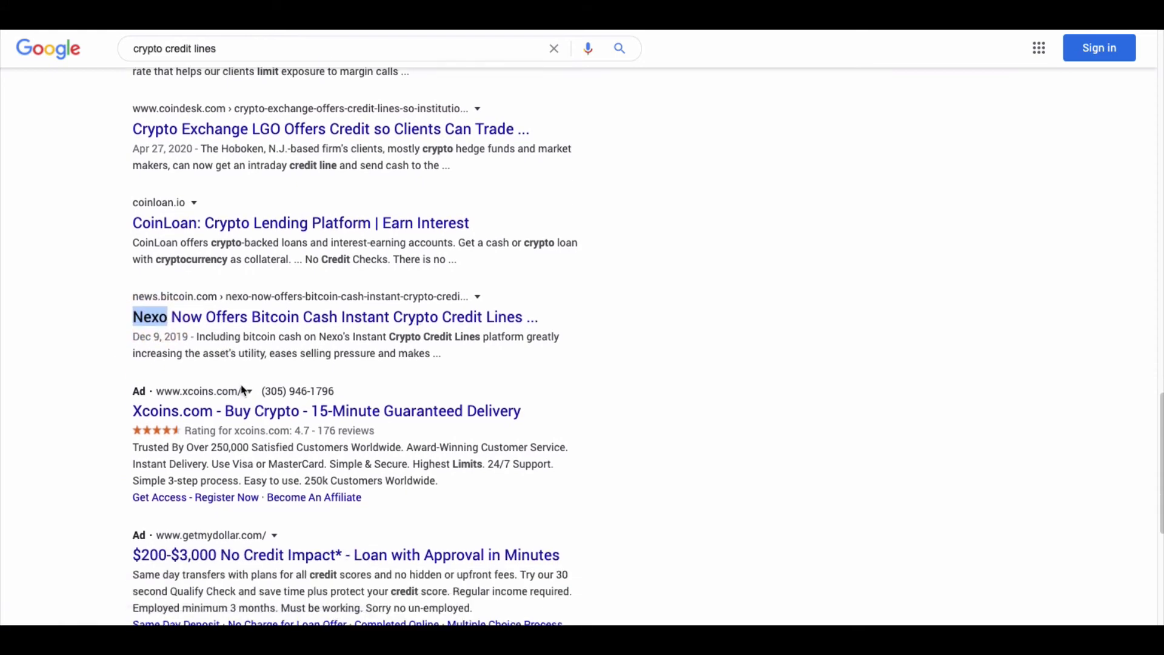
scroll(down, 3)
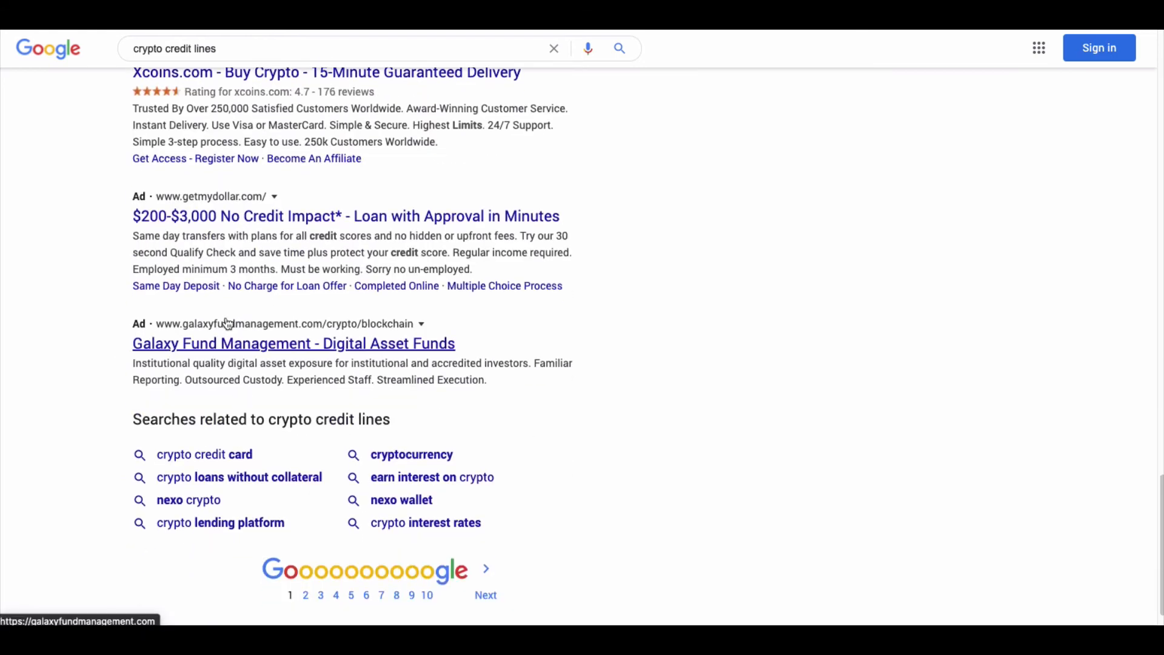
mouse_move(188, 500)
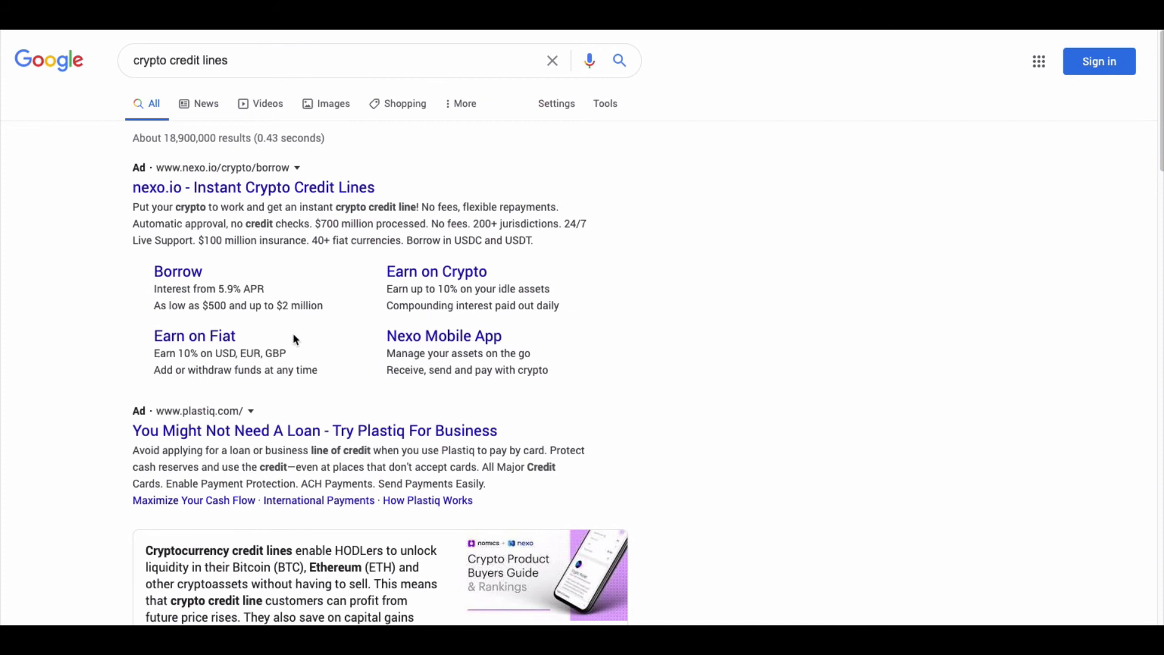
mouse_move(327, 341)
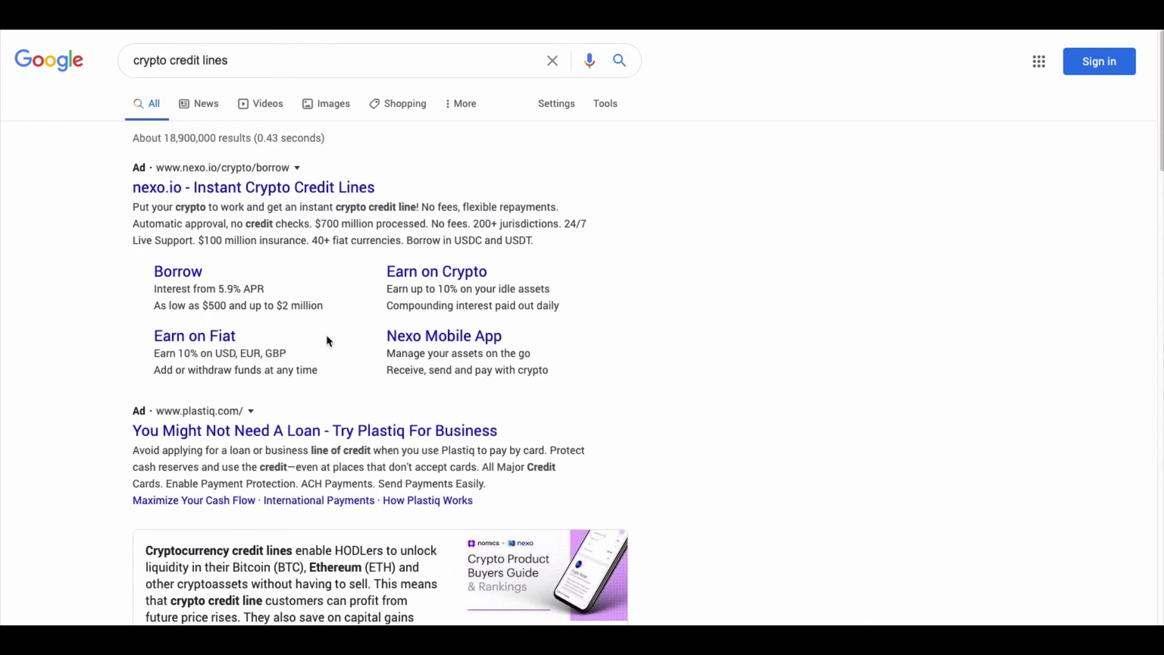
mouse_move(348, 332)
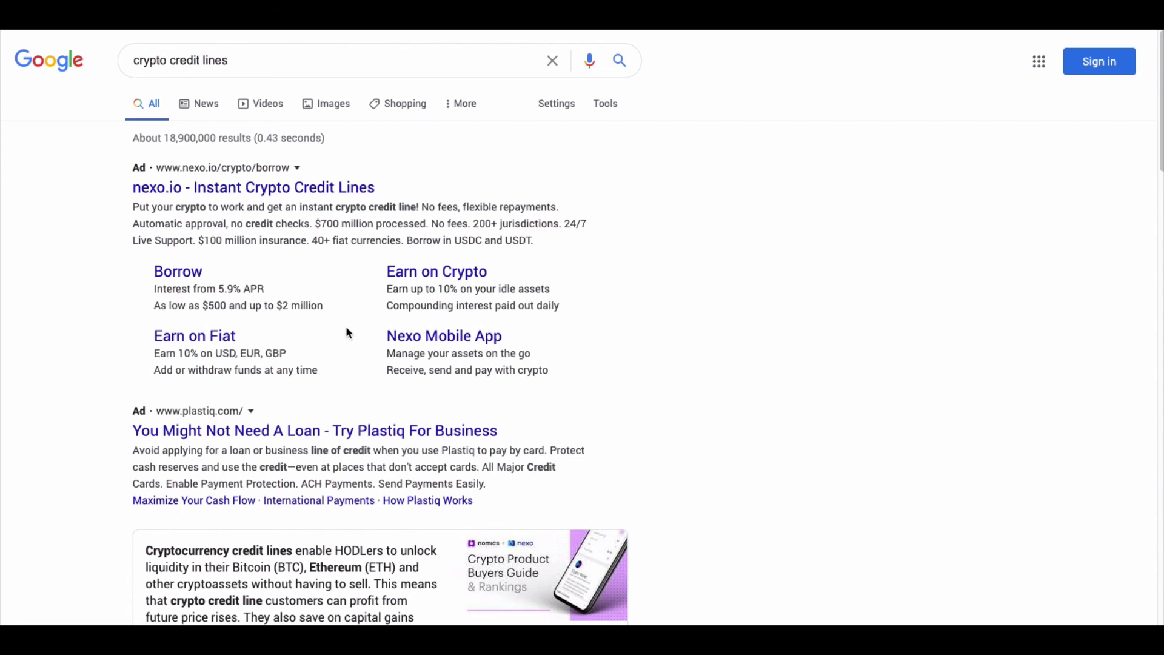
mouse_move(117, 306)
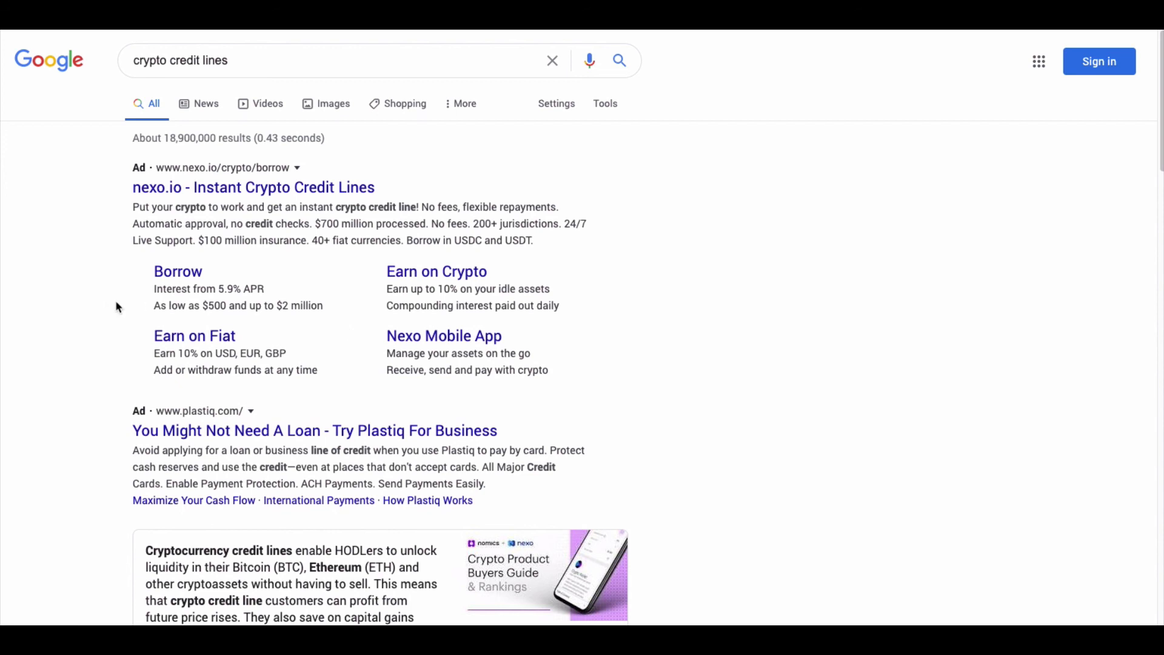